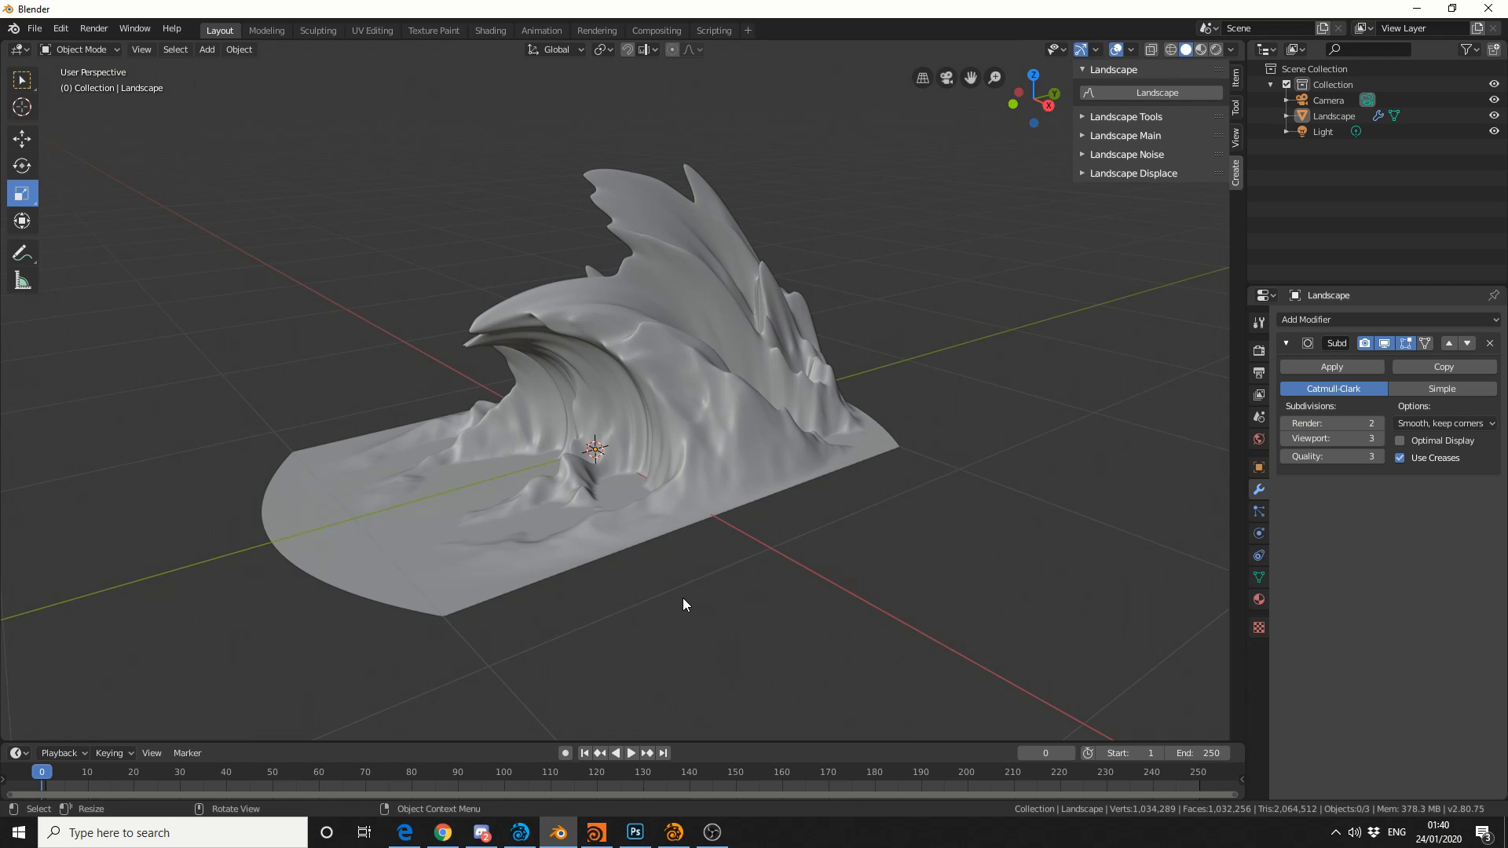
# - Select and delete the finished wave landscape mesh, leaving camera and light
pyautogui.moveTo(685, 604); pyautogui.dragTo(293, 575)
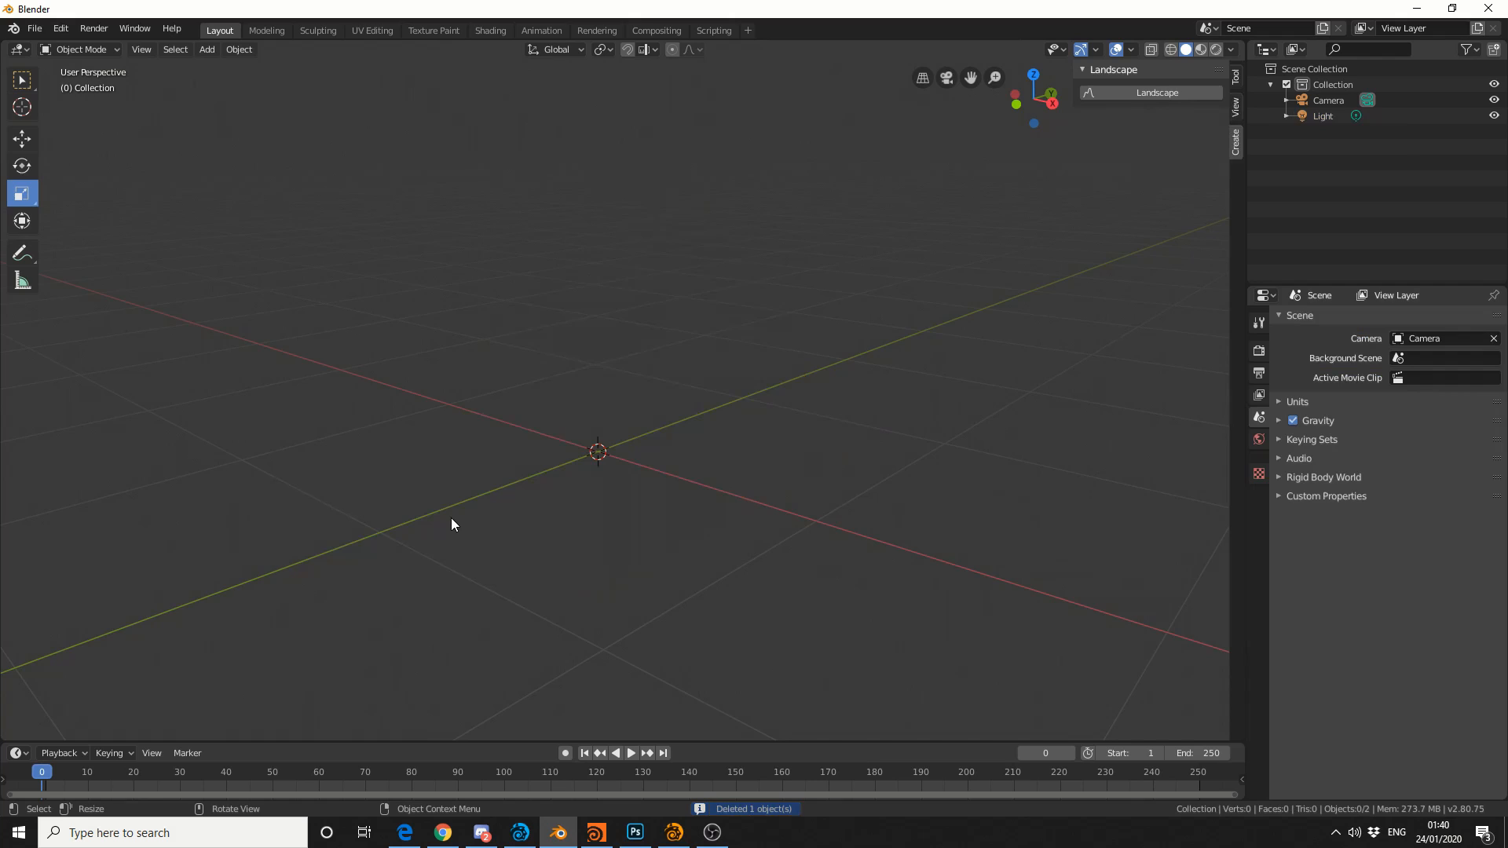
pyautogui.click(59, 28)
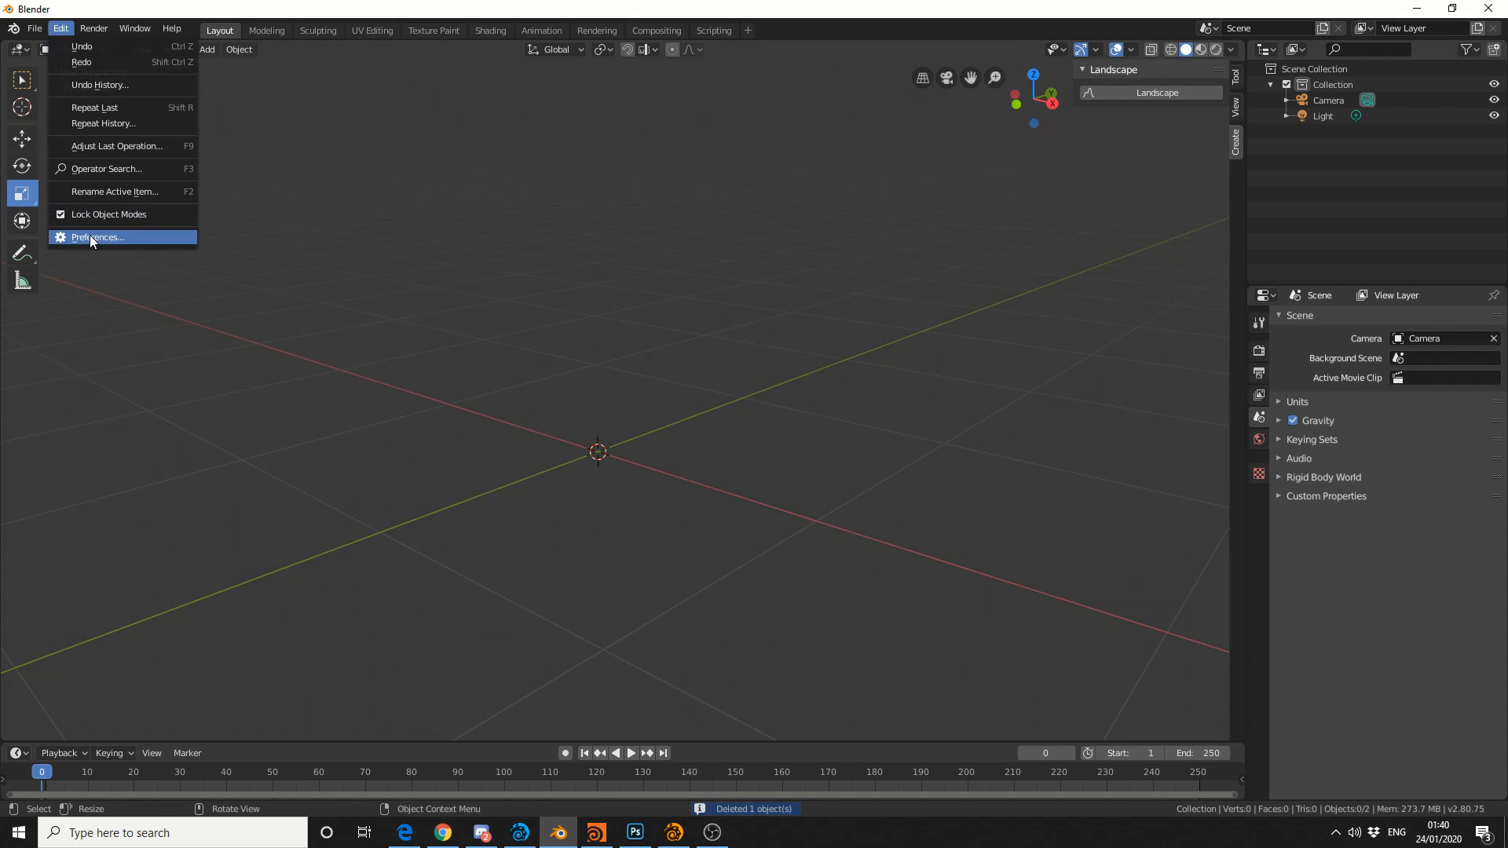
pyautogui.click(97, 237)
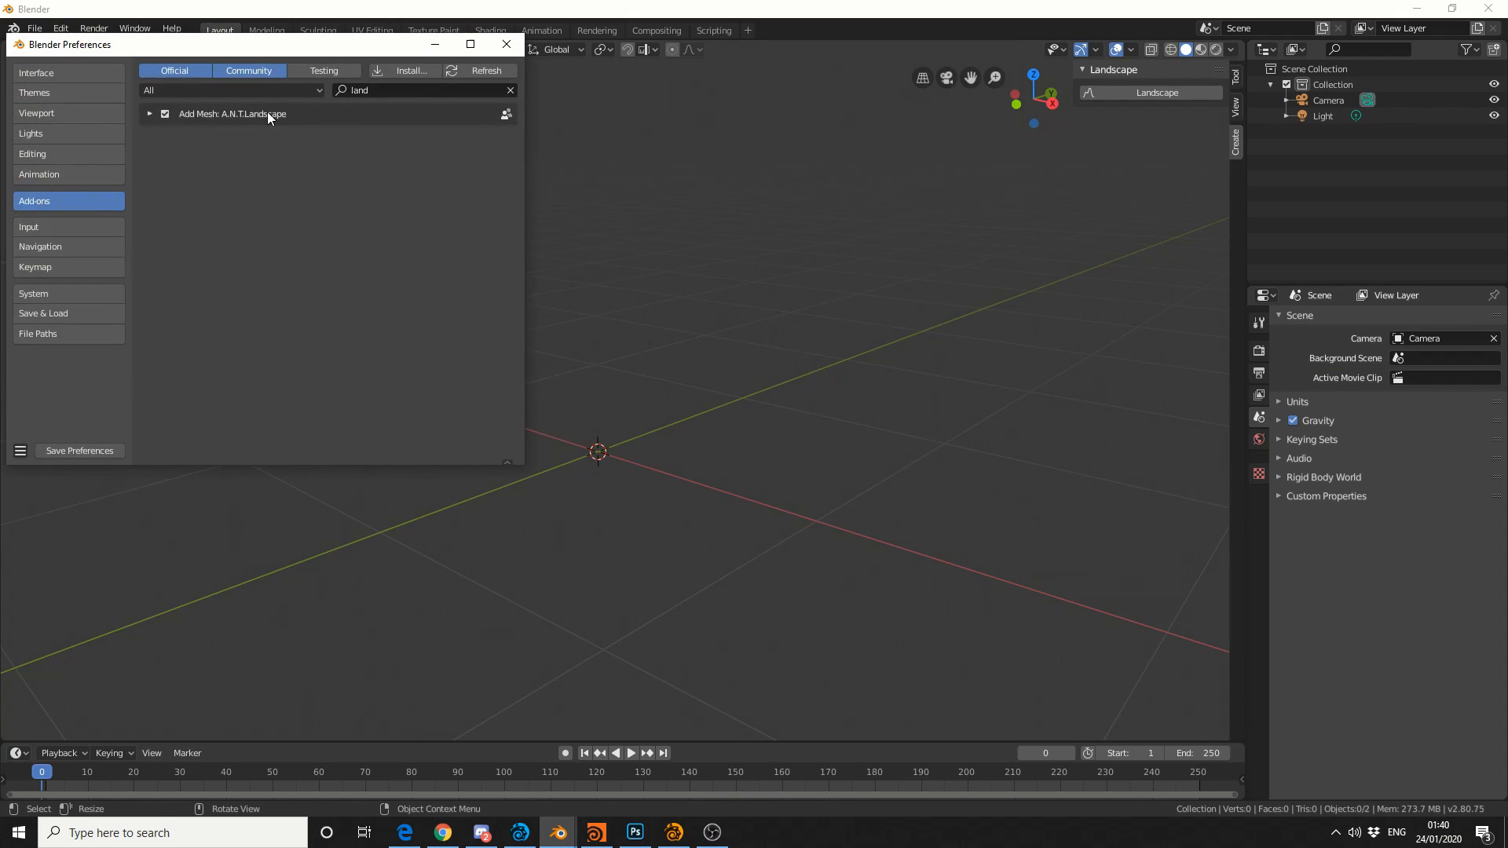
pyautogui.moveTo(380, 95)
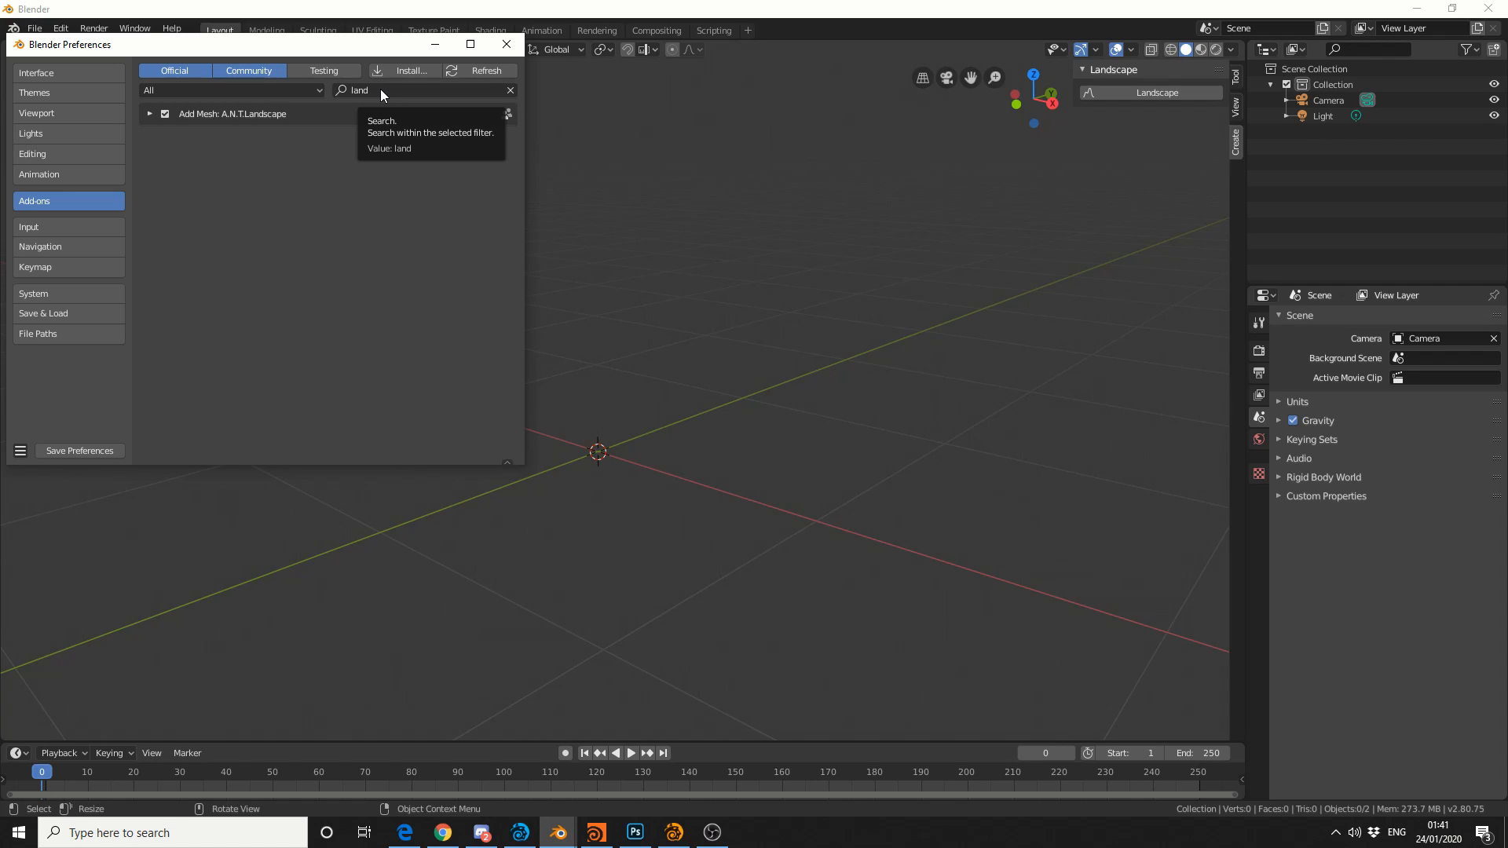
pyautogui.click(506, 44)
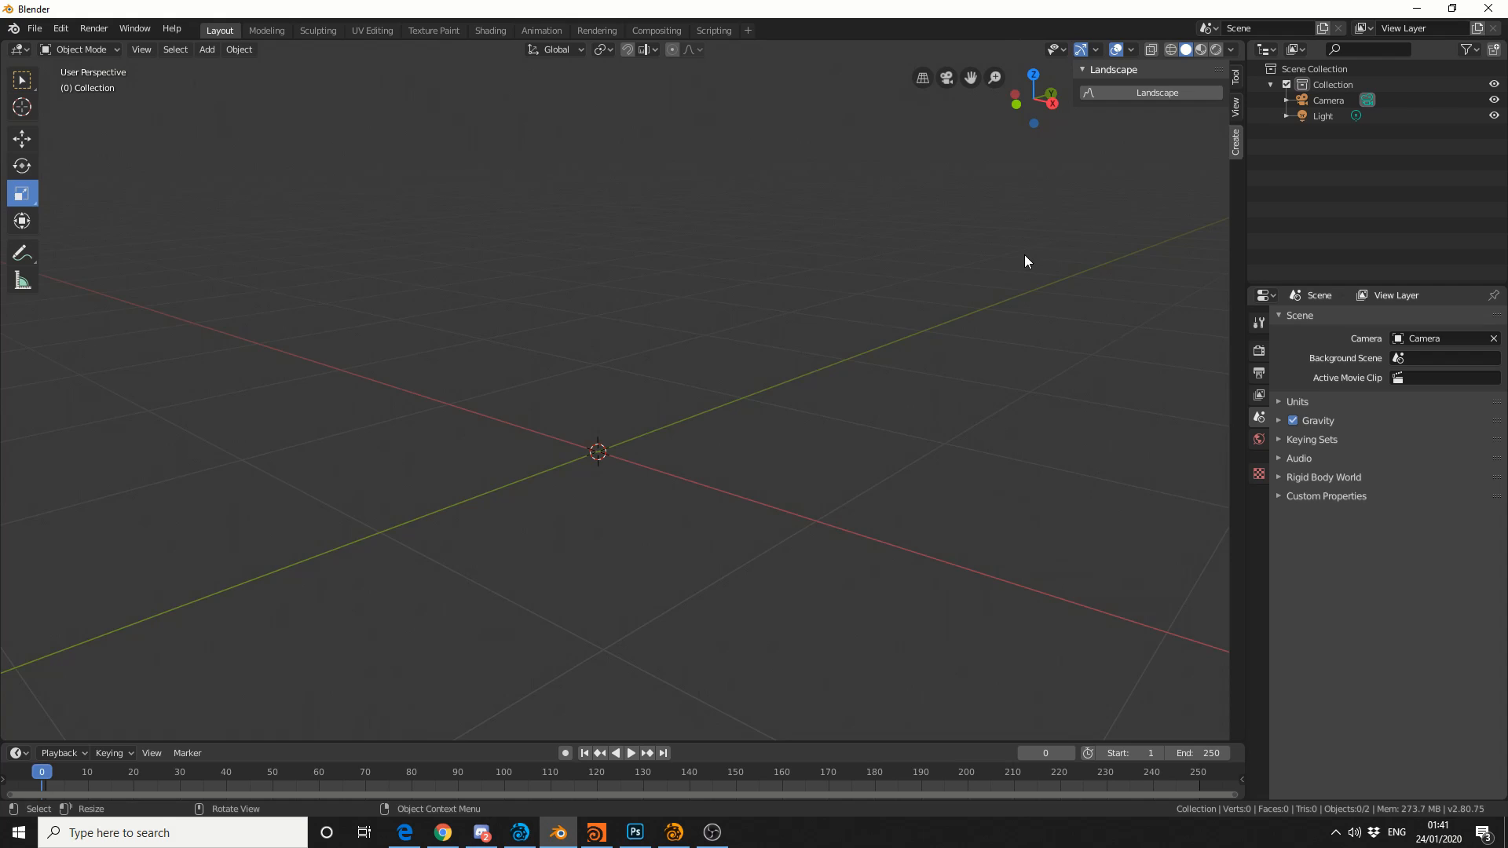
pyautogui.moveTo(1219, 160)
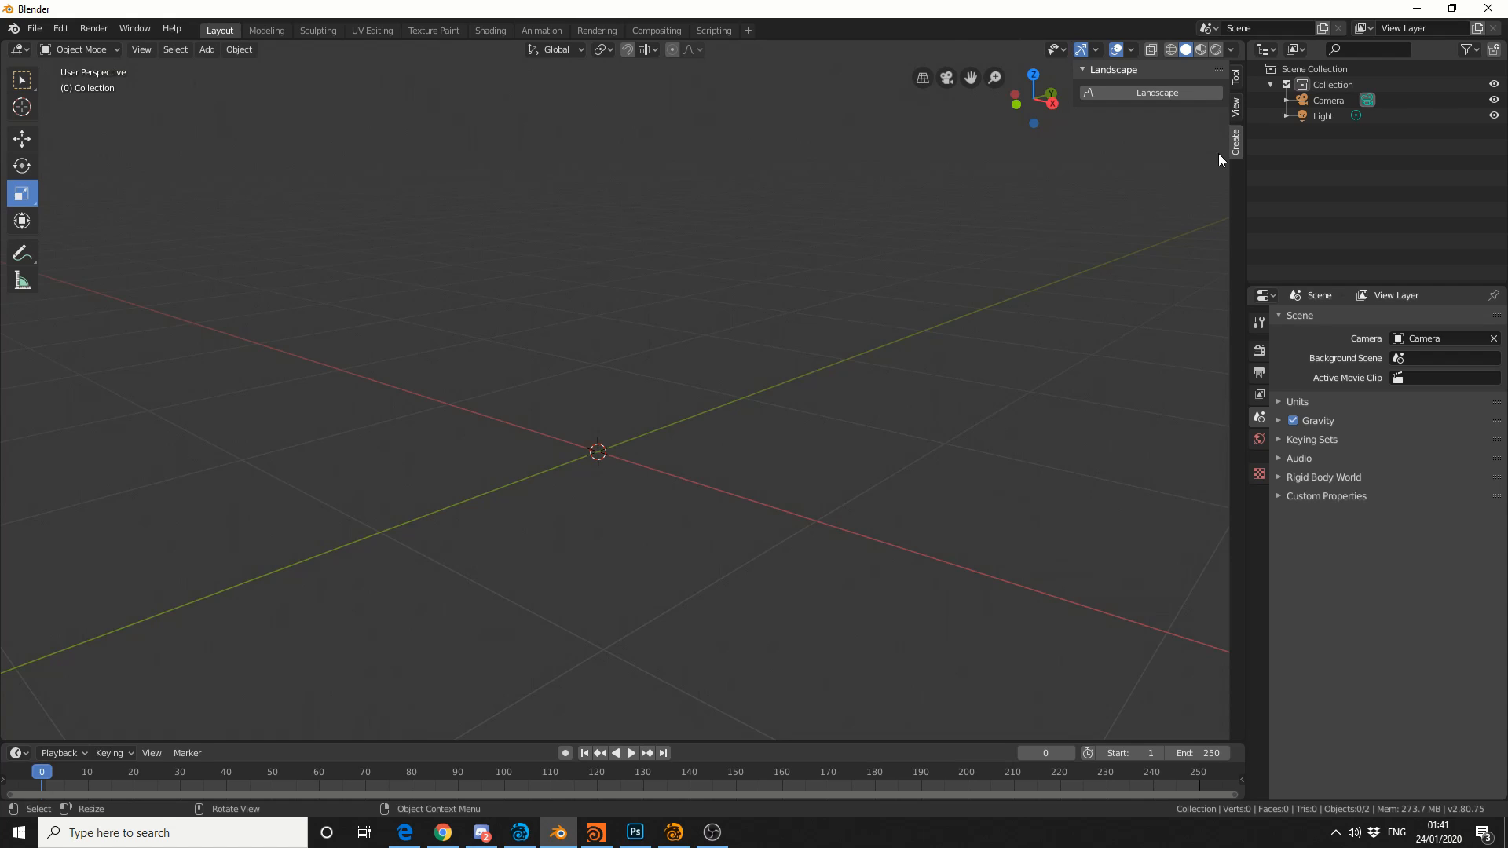
pyautogui.moveTo(1158, 98)
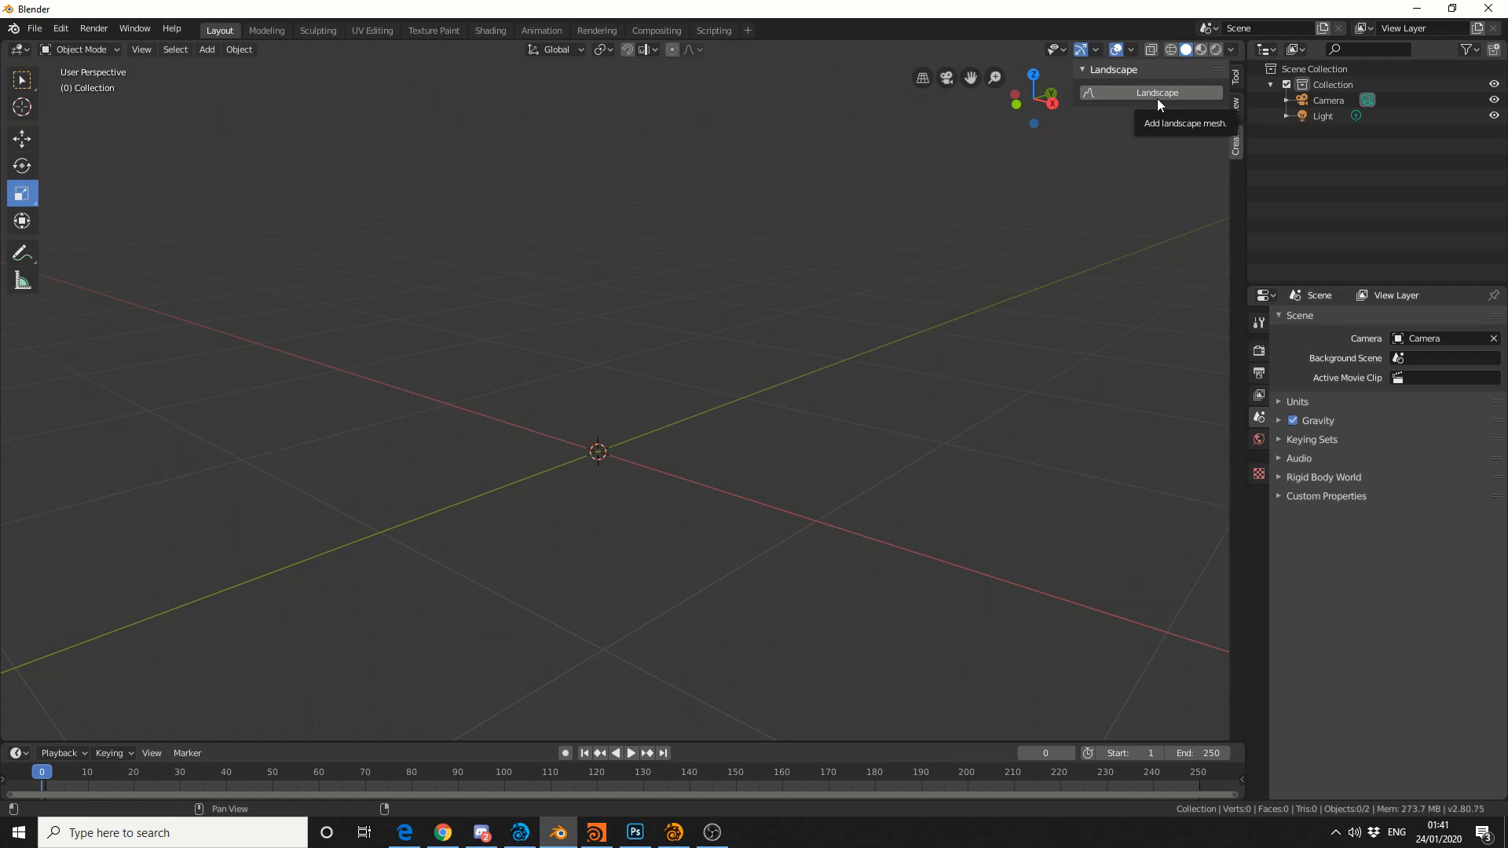
# - Add an Another Noise Tool landscape mesh from the Create sidebar
pyautogui.click(1156, 91)
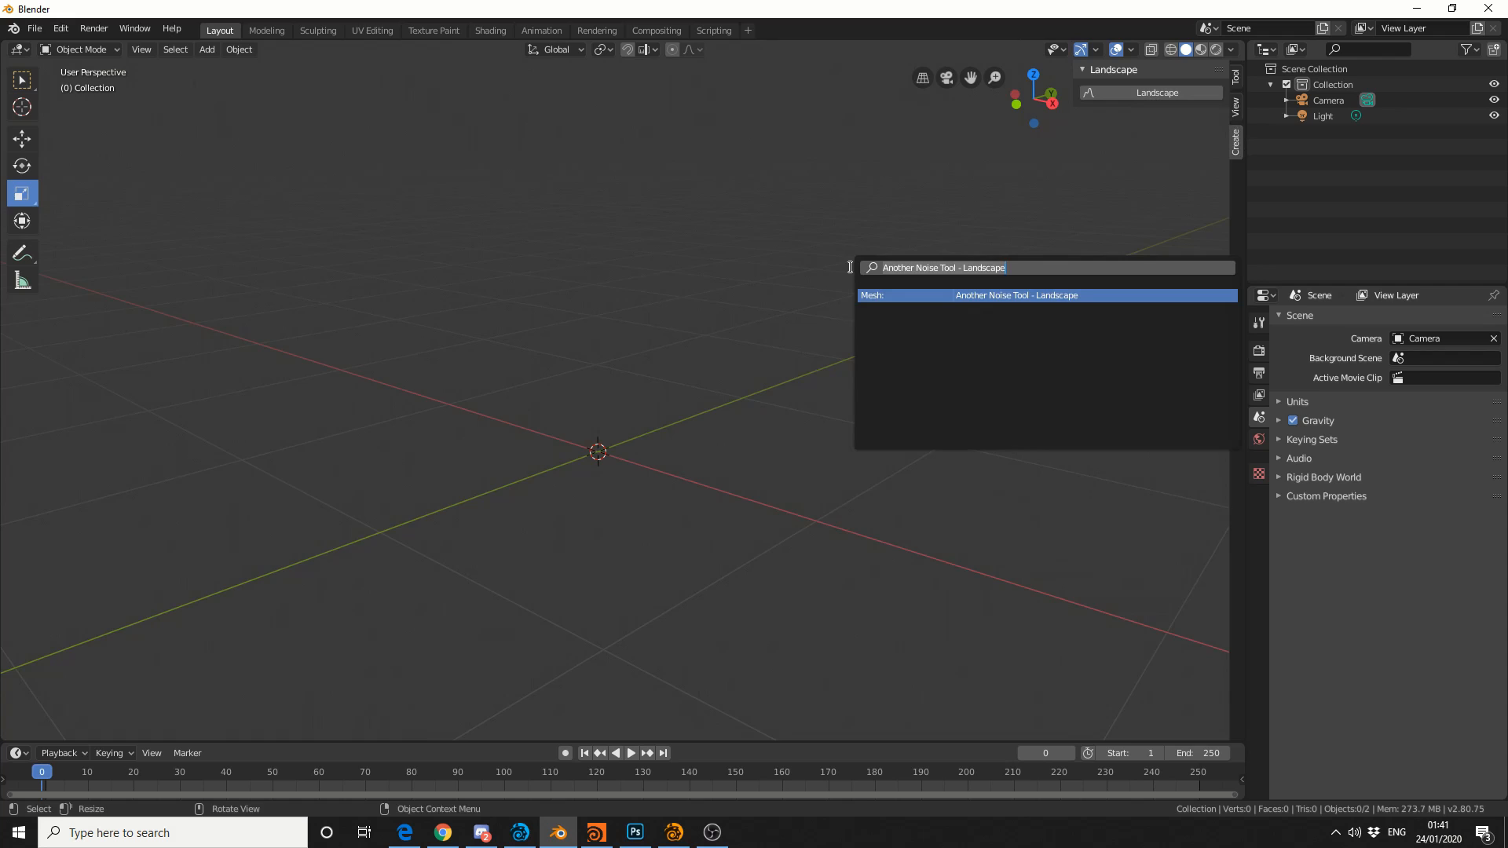
pyautogui.click(1017, 295)
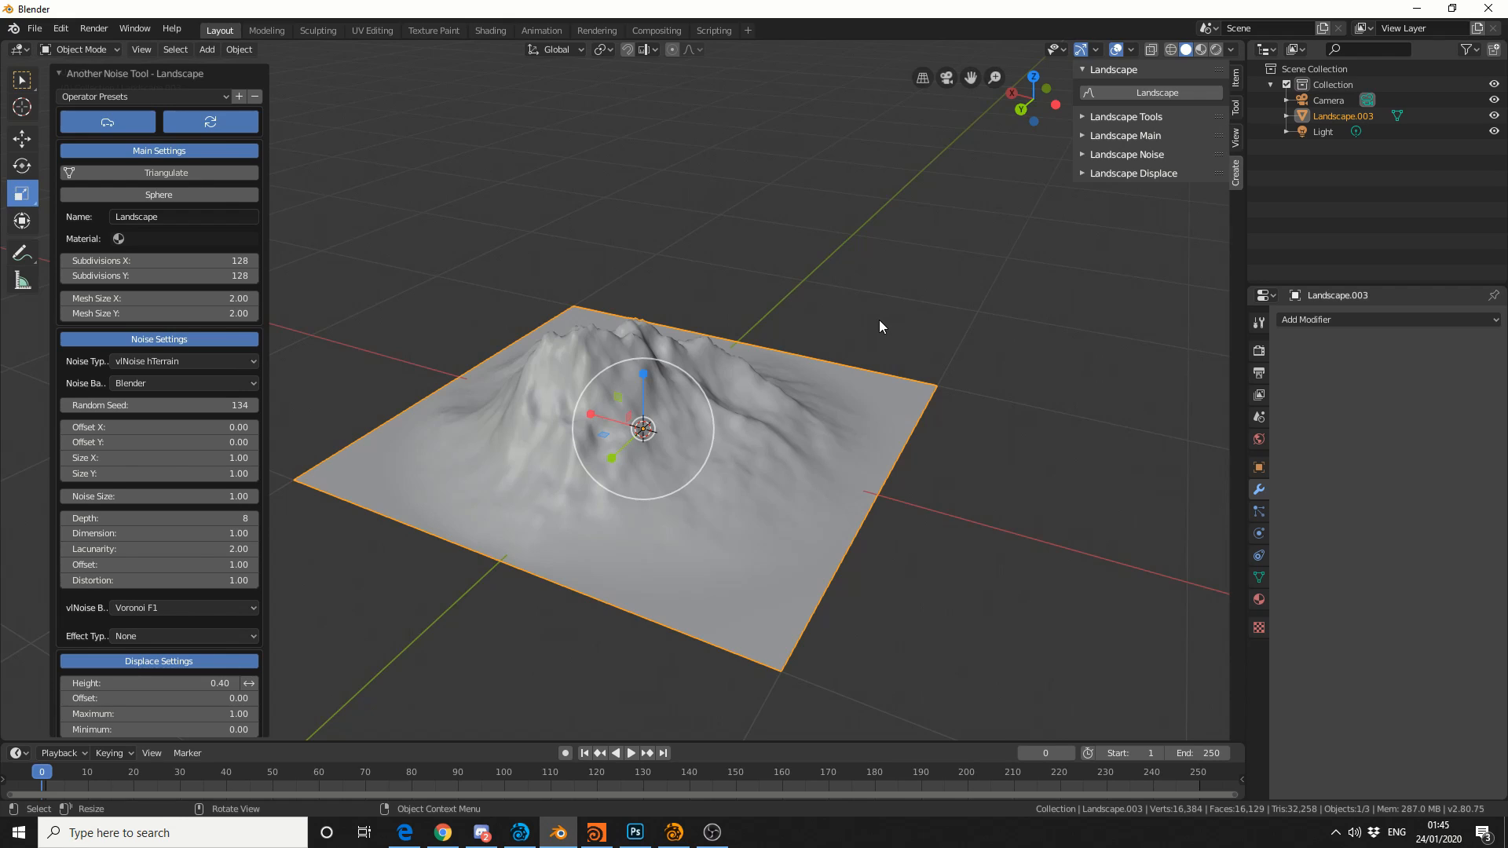
# - Browse the landscape presets and settle the displacement height at 0.52
pyautogui.click(118, 98)
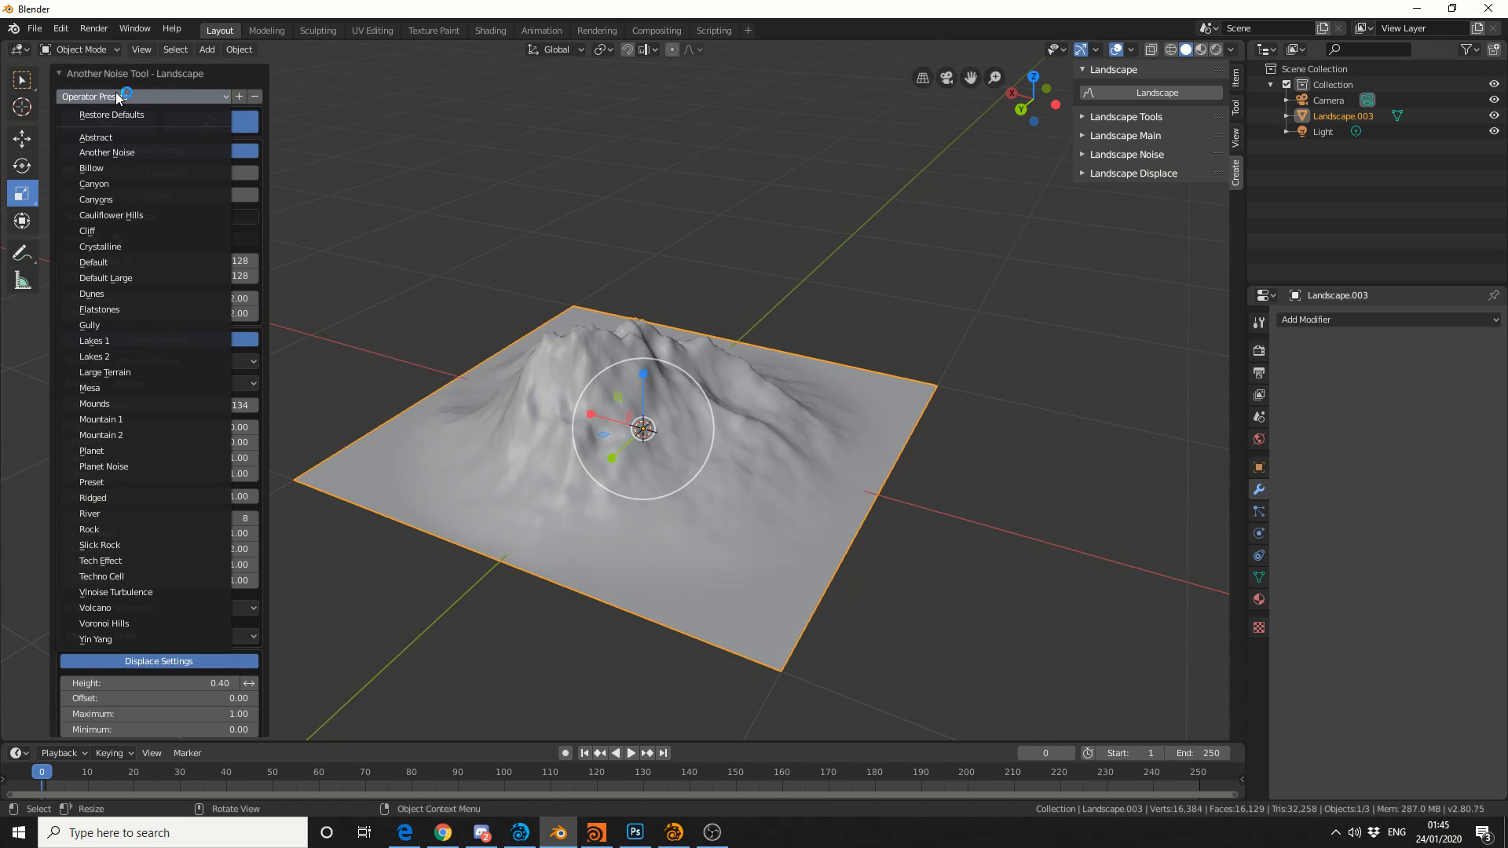
pyautogui.moveTo(145, 418)
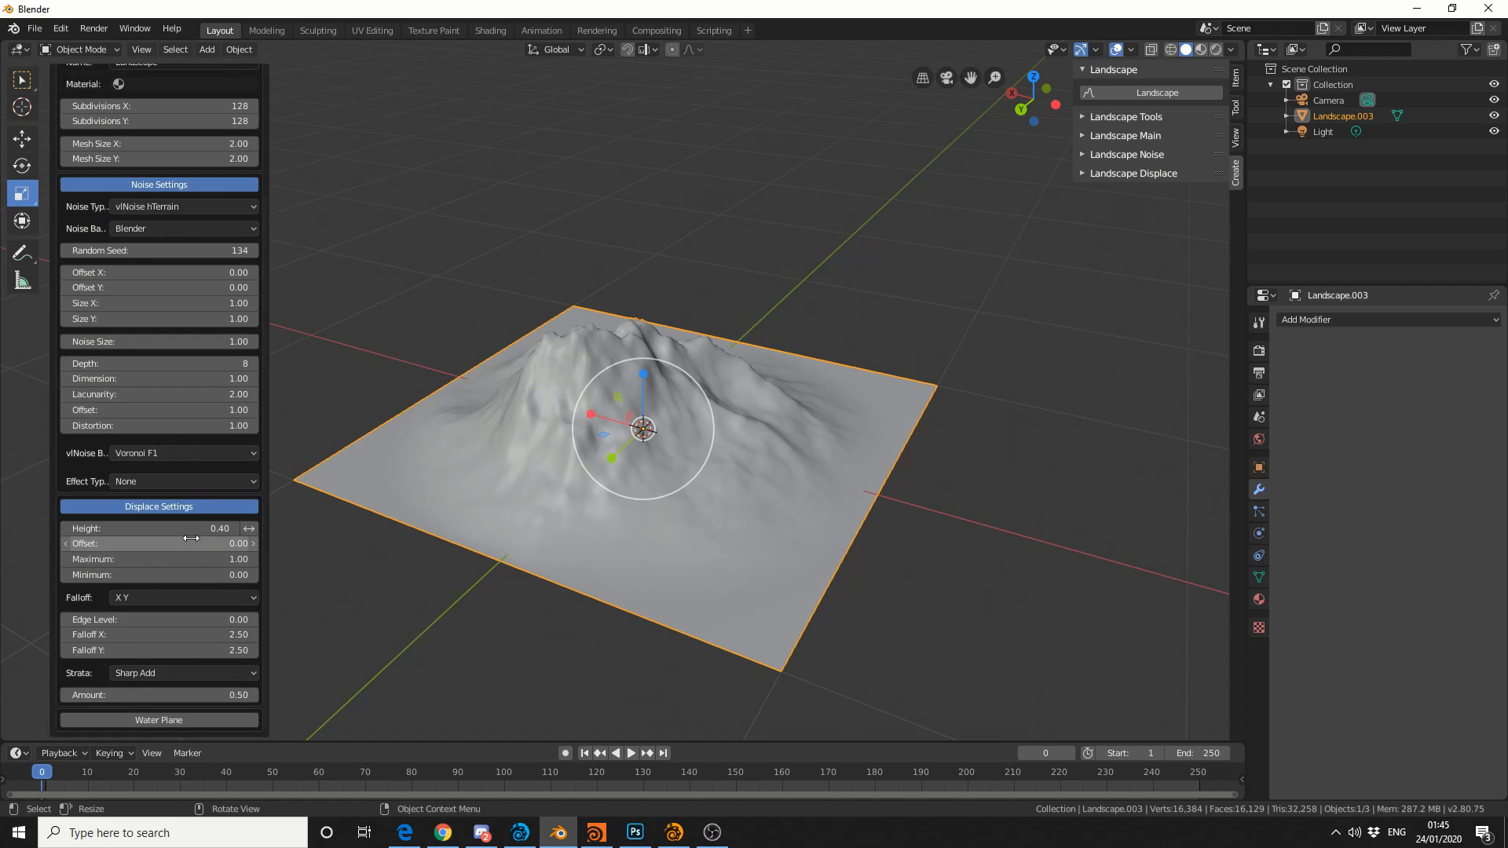
pyautogui.moveTo(159, 528); pyautogui.dragTo(250, 528)
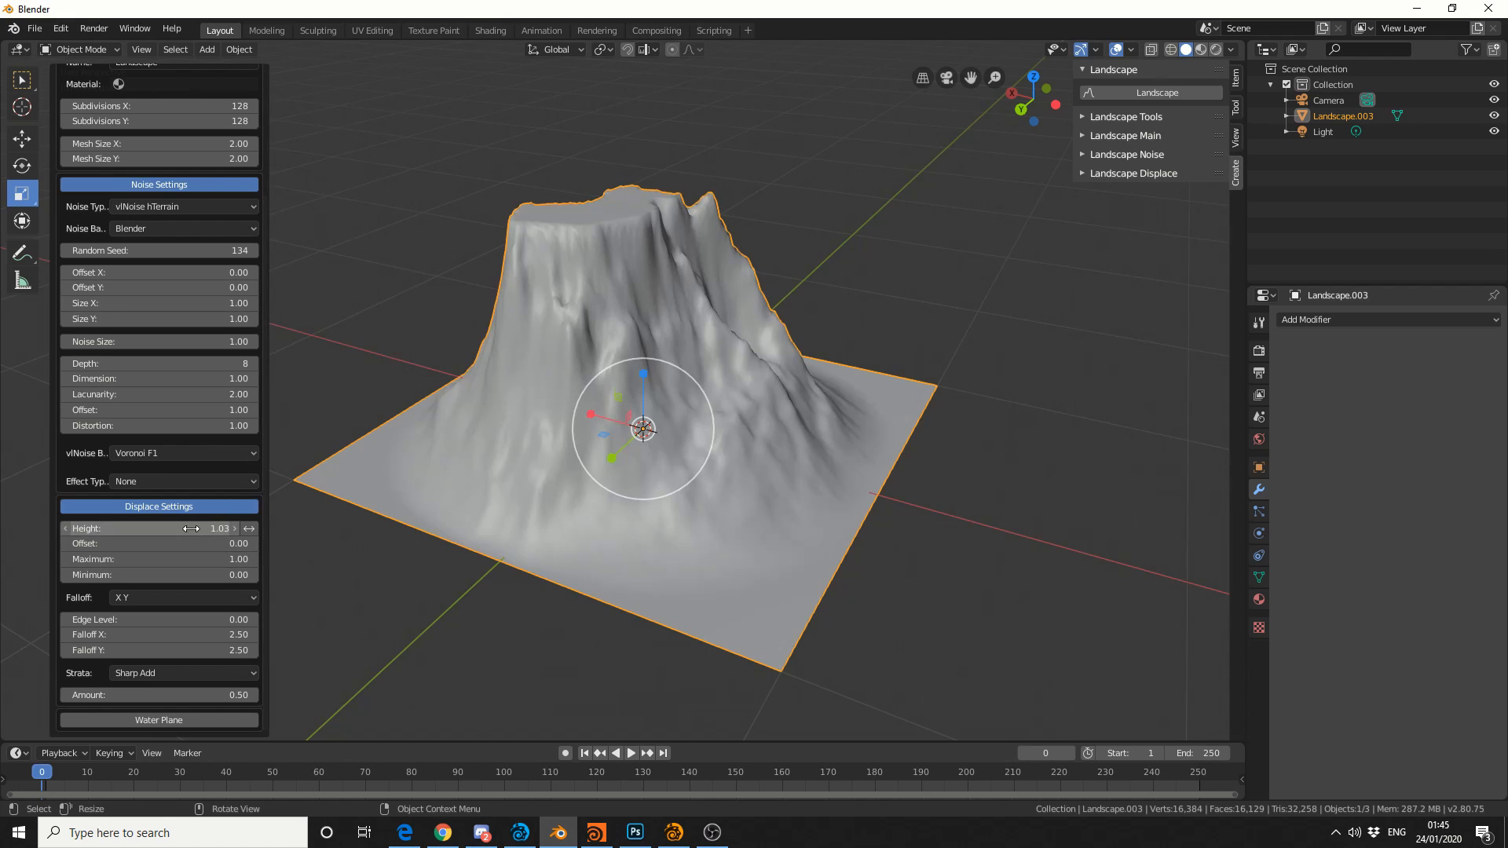
pyautogui.moveTo(222, 528); pyautogui.dragTo(154, 528)
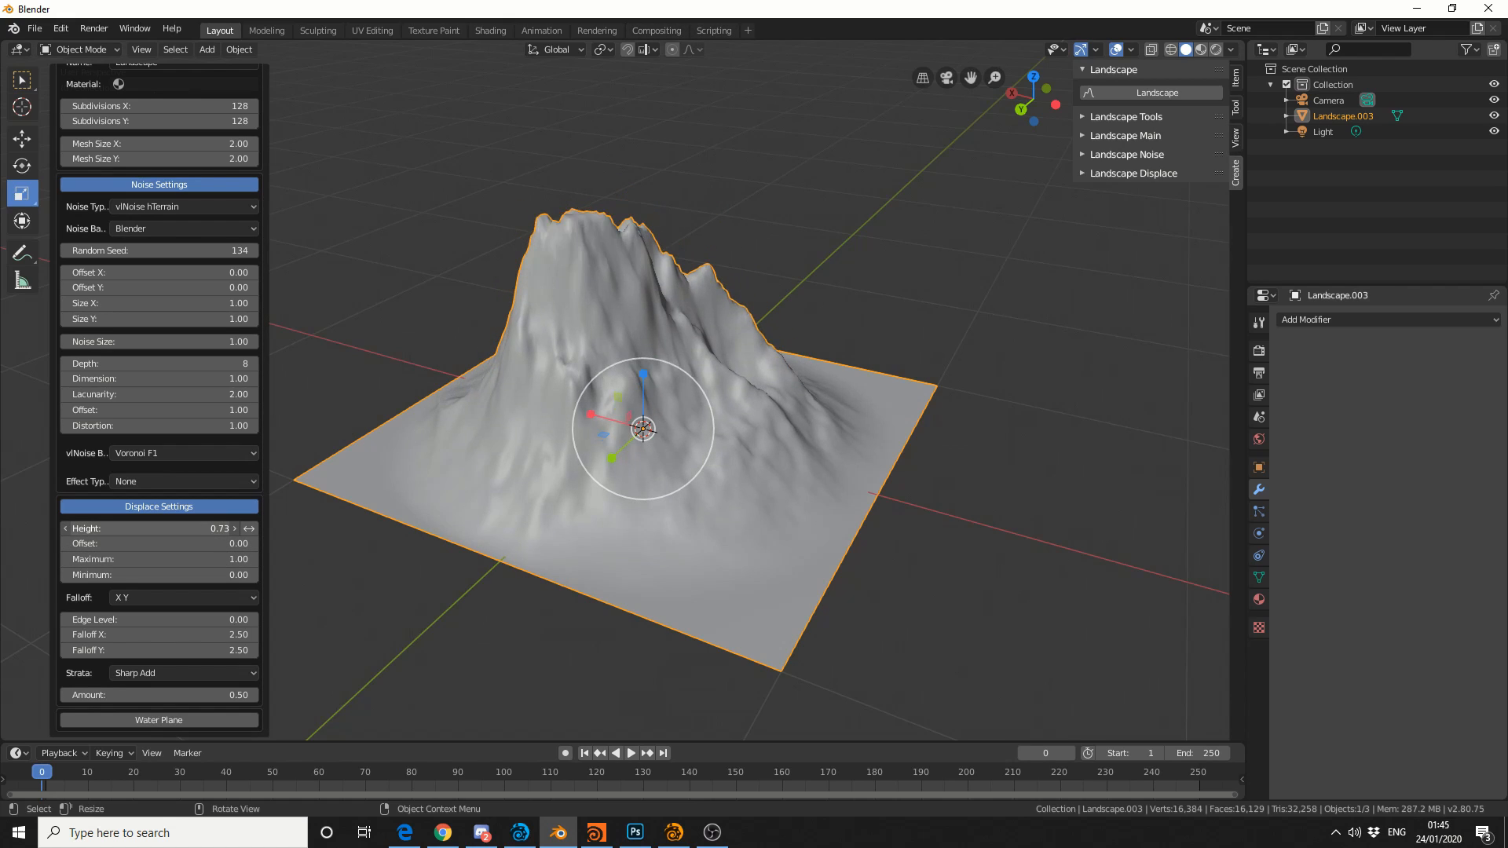
pyautogui.moveTo(191, 527); pyautogui.dragTo(159, 528)
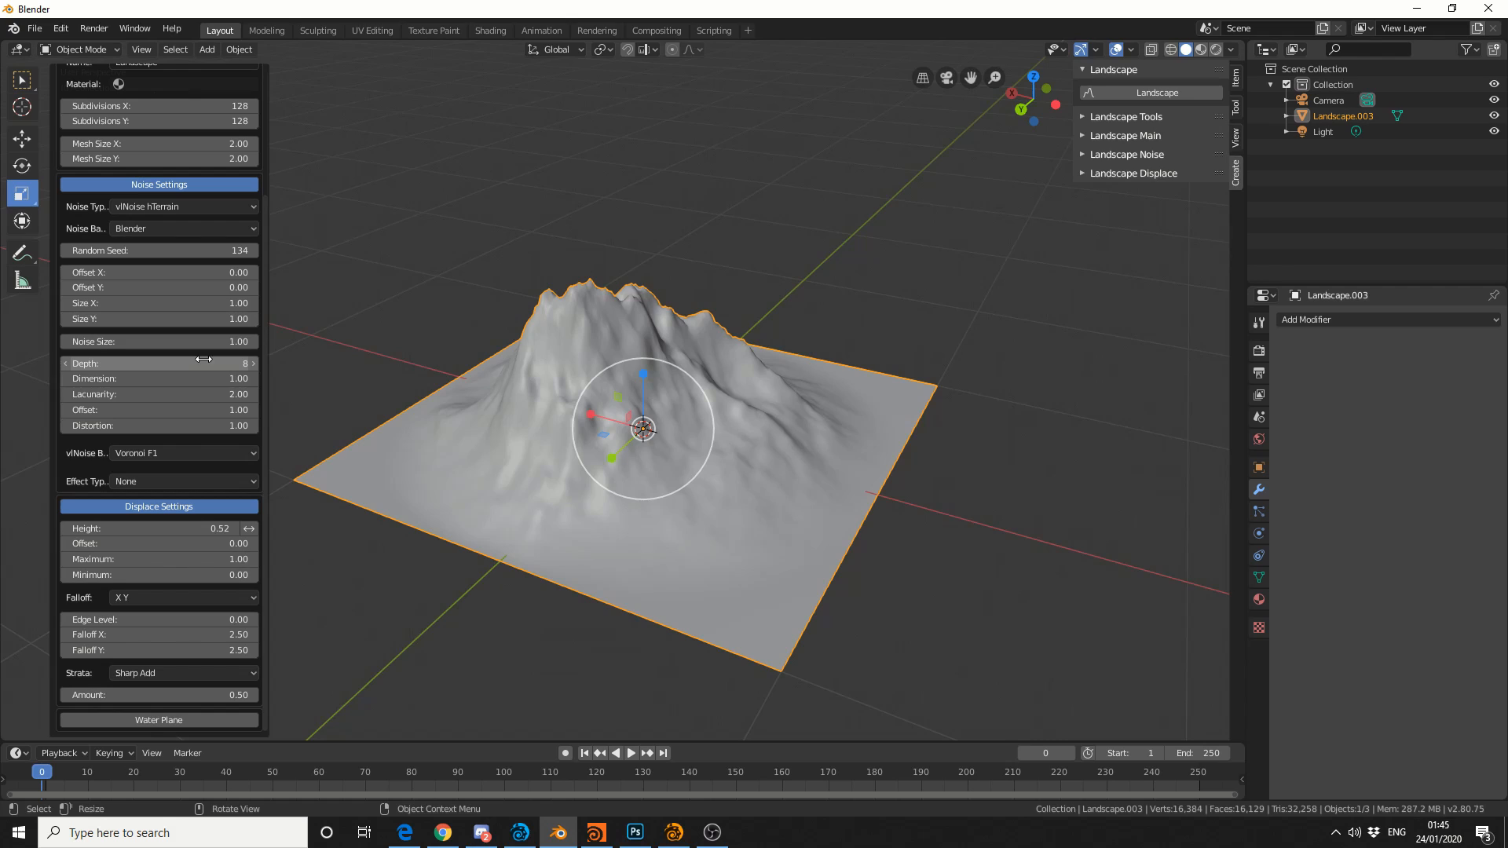
# - Change the random seed to 252 for a new peak layout
pyautogui.click(251, 250)
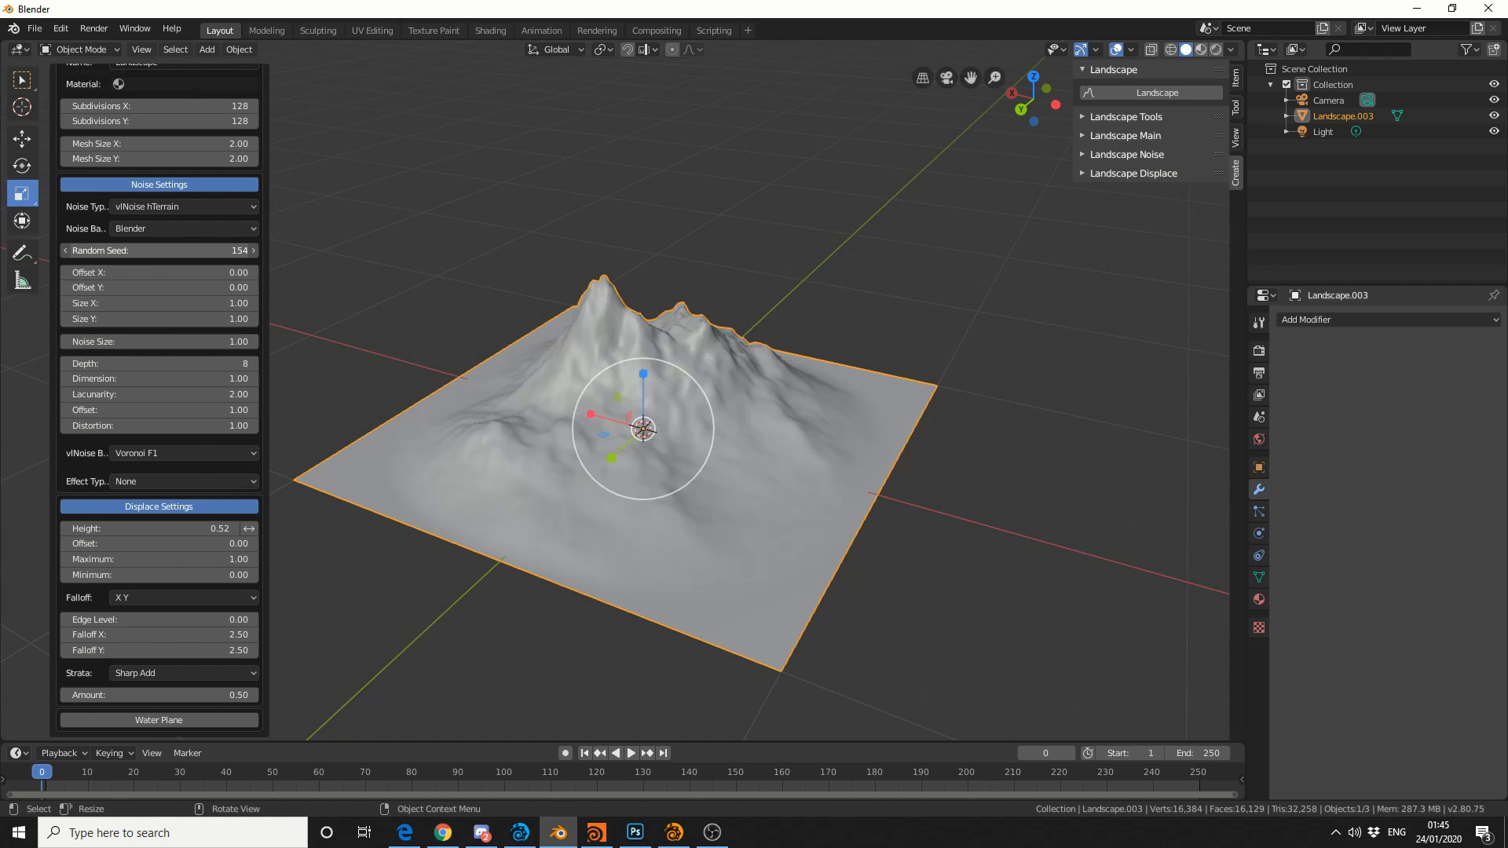
pyautogui.click(253, 250)
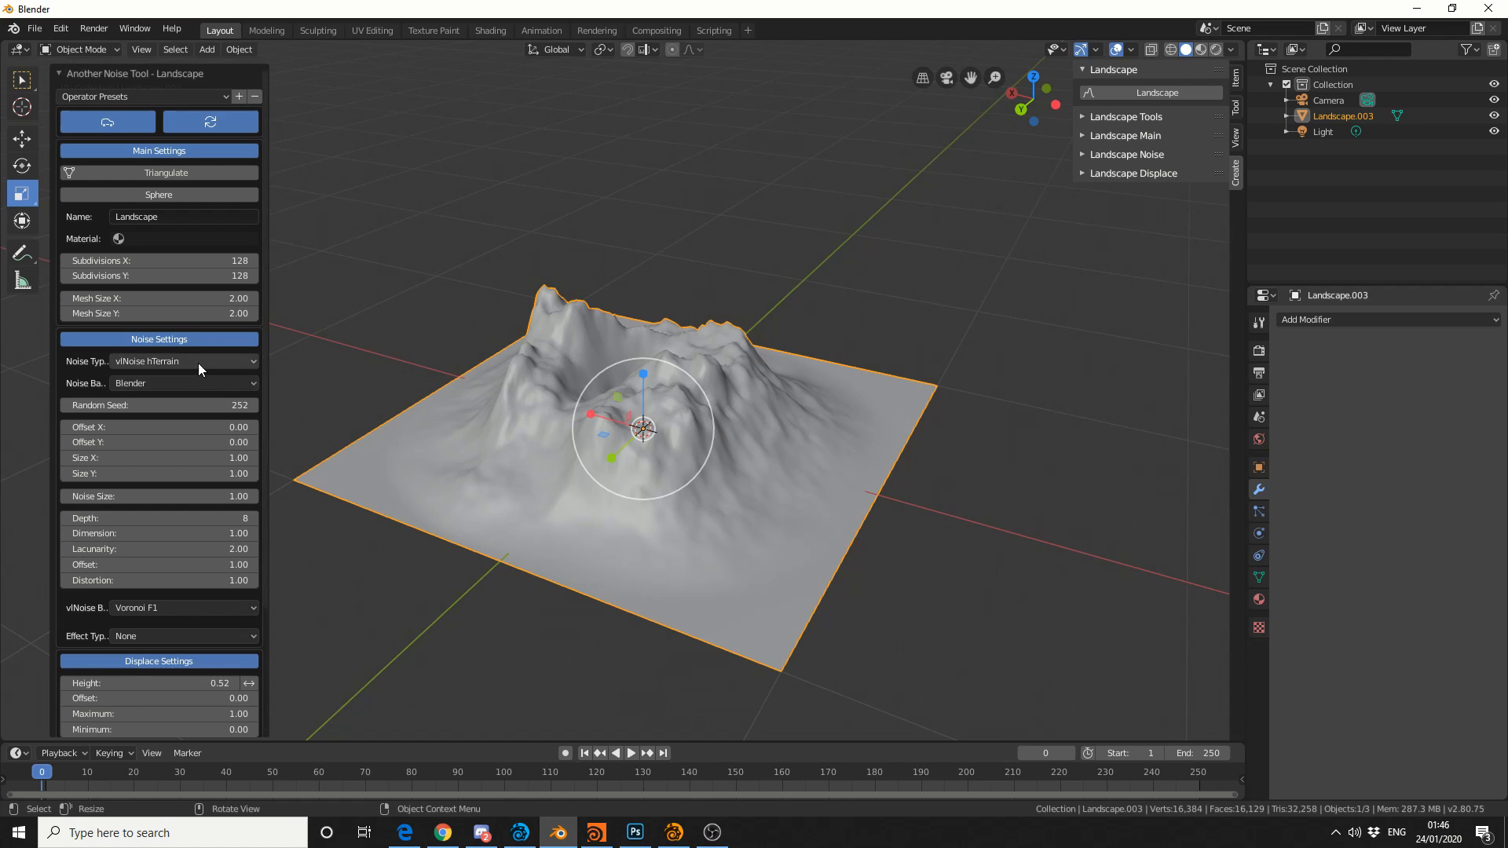
# - Use Ridged MFractal noise with height 0.70 and falloff X 0.52, Y 1.51 for sharper peaks
pyautogui.click(184, 362)
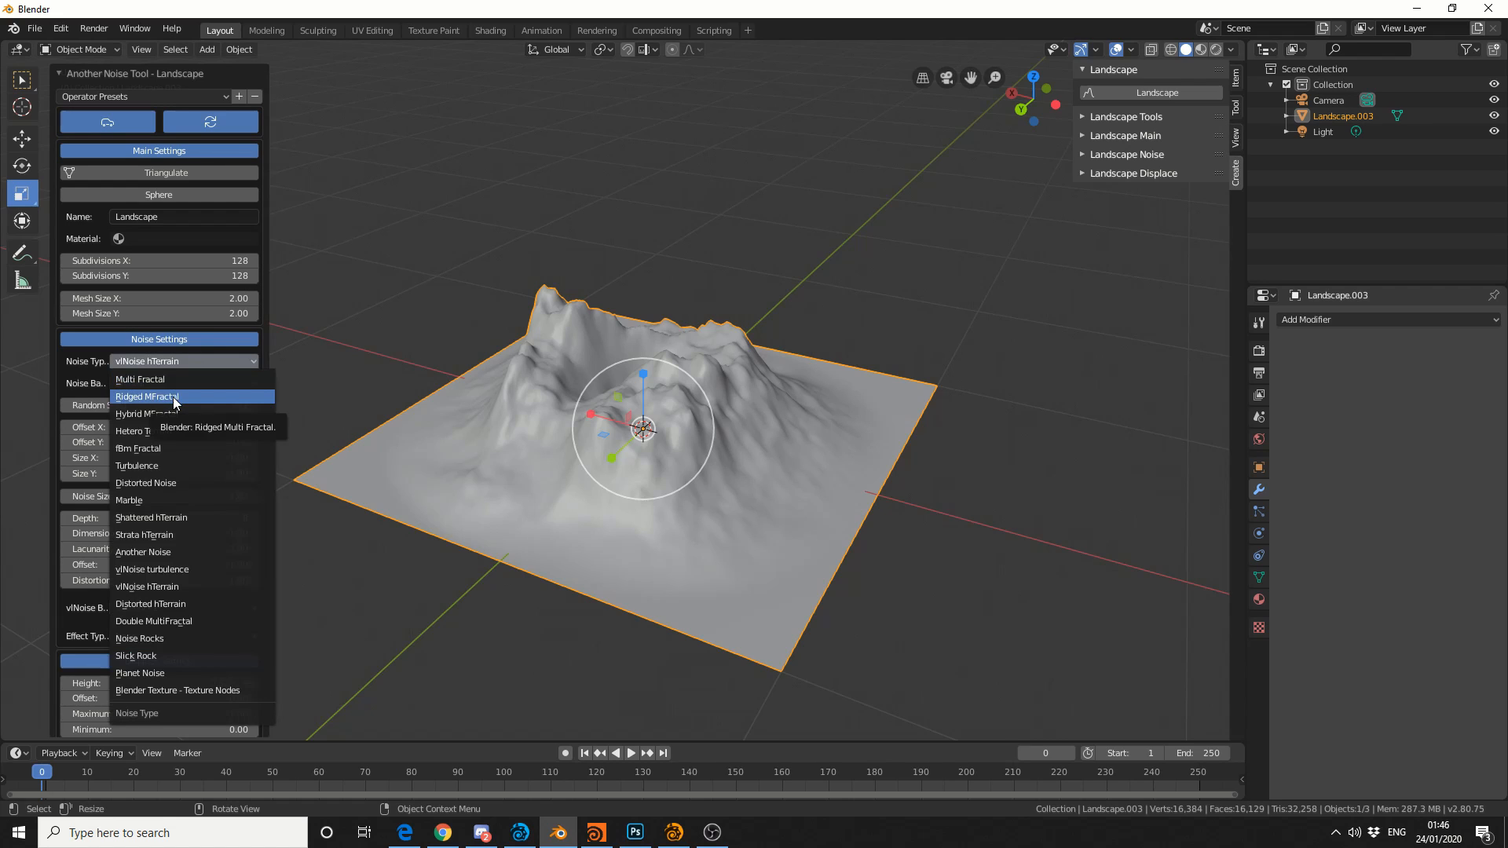
pyautogui.click(146, 396)
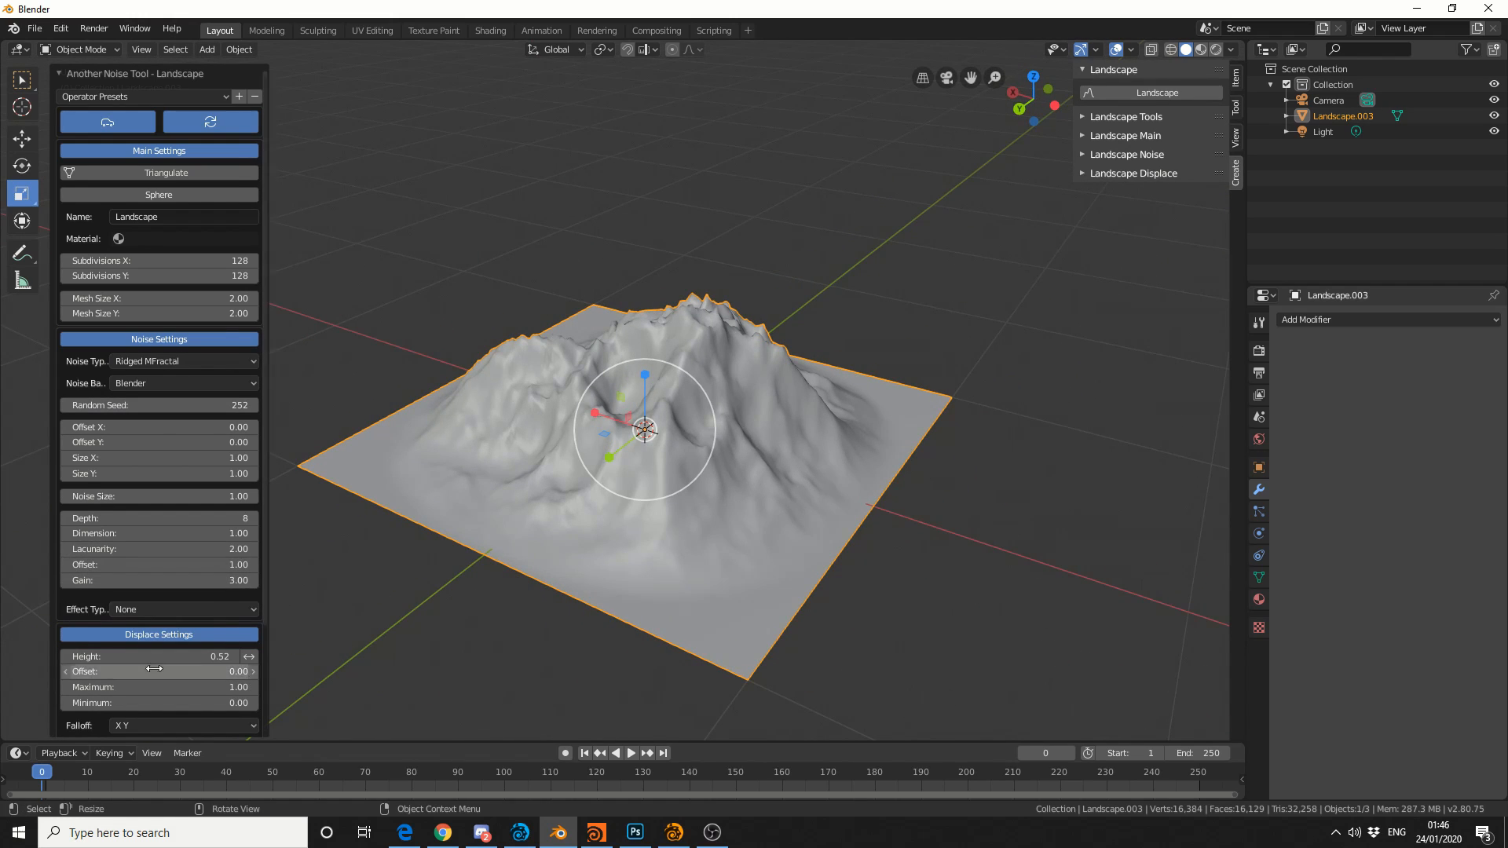
pyautogui.scroll(-3)
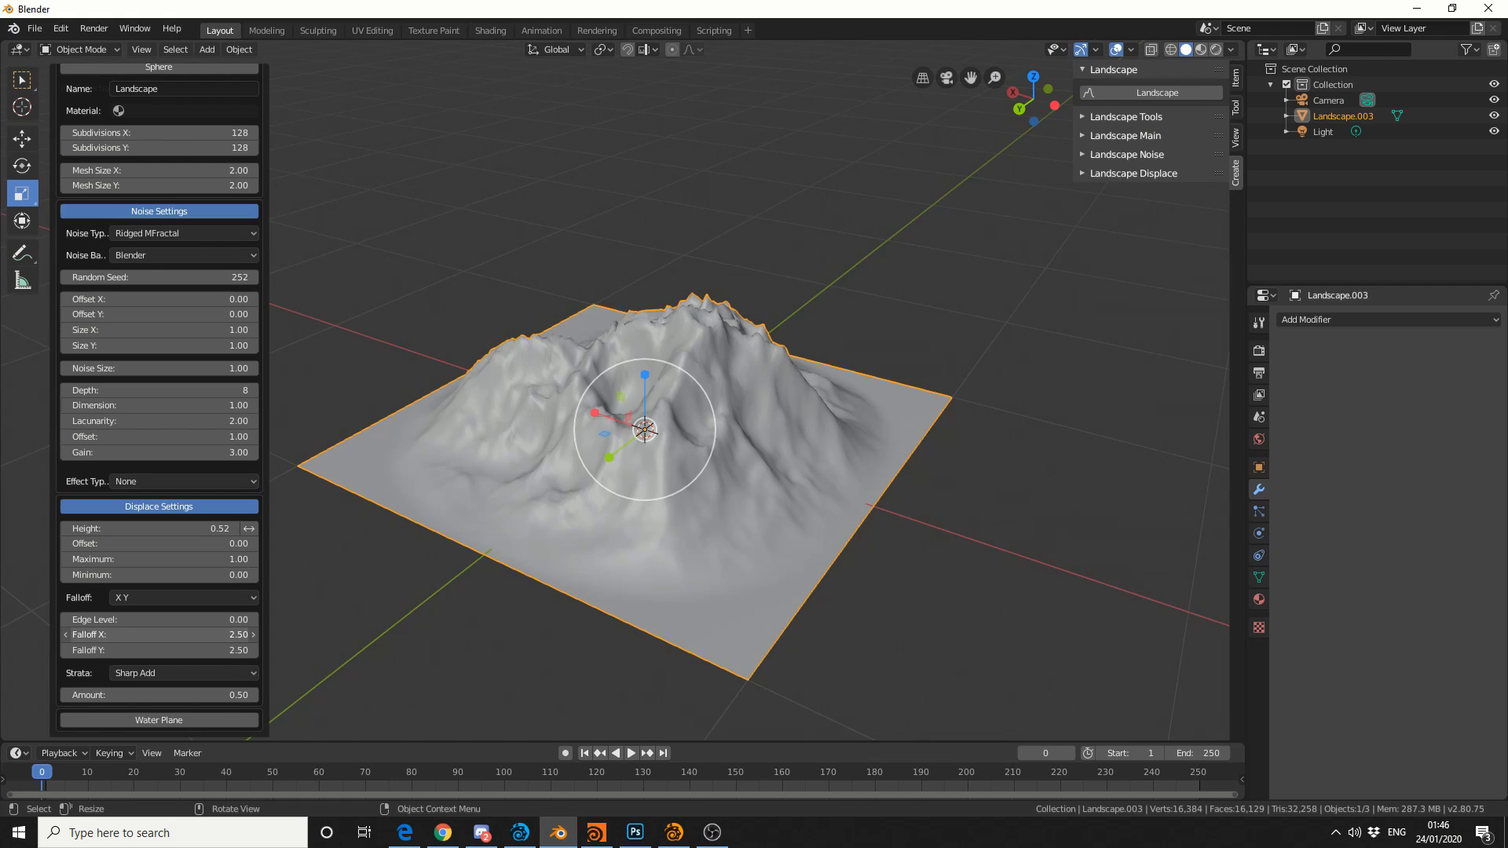
pyautogui.moveTo(192, 633); pyautogui.dragTo(135, 634)
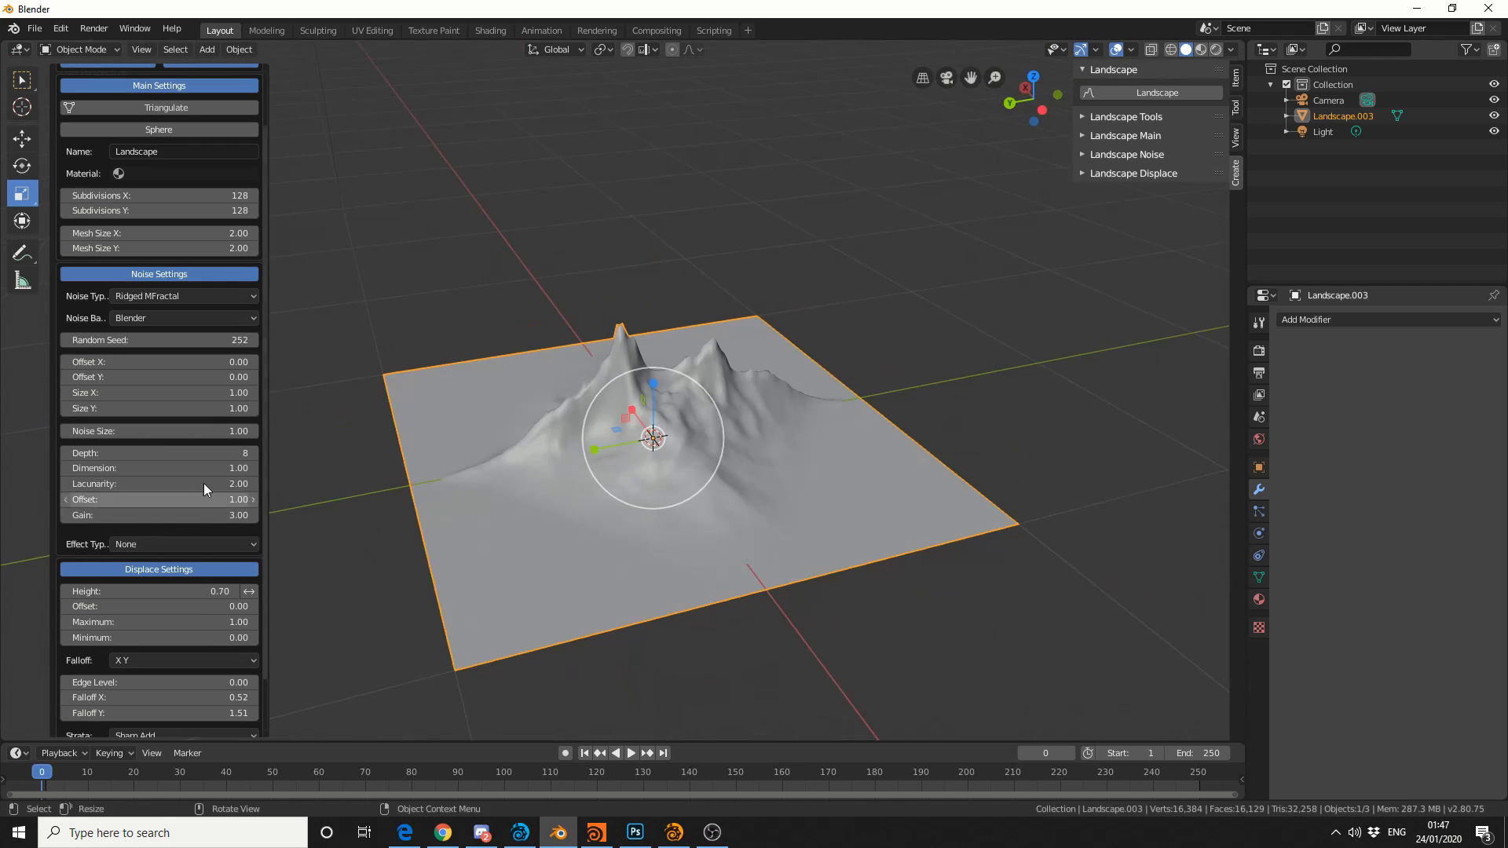
pyautogui.moveTo(144, 590); pyautogui.dragTo(240, 590)
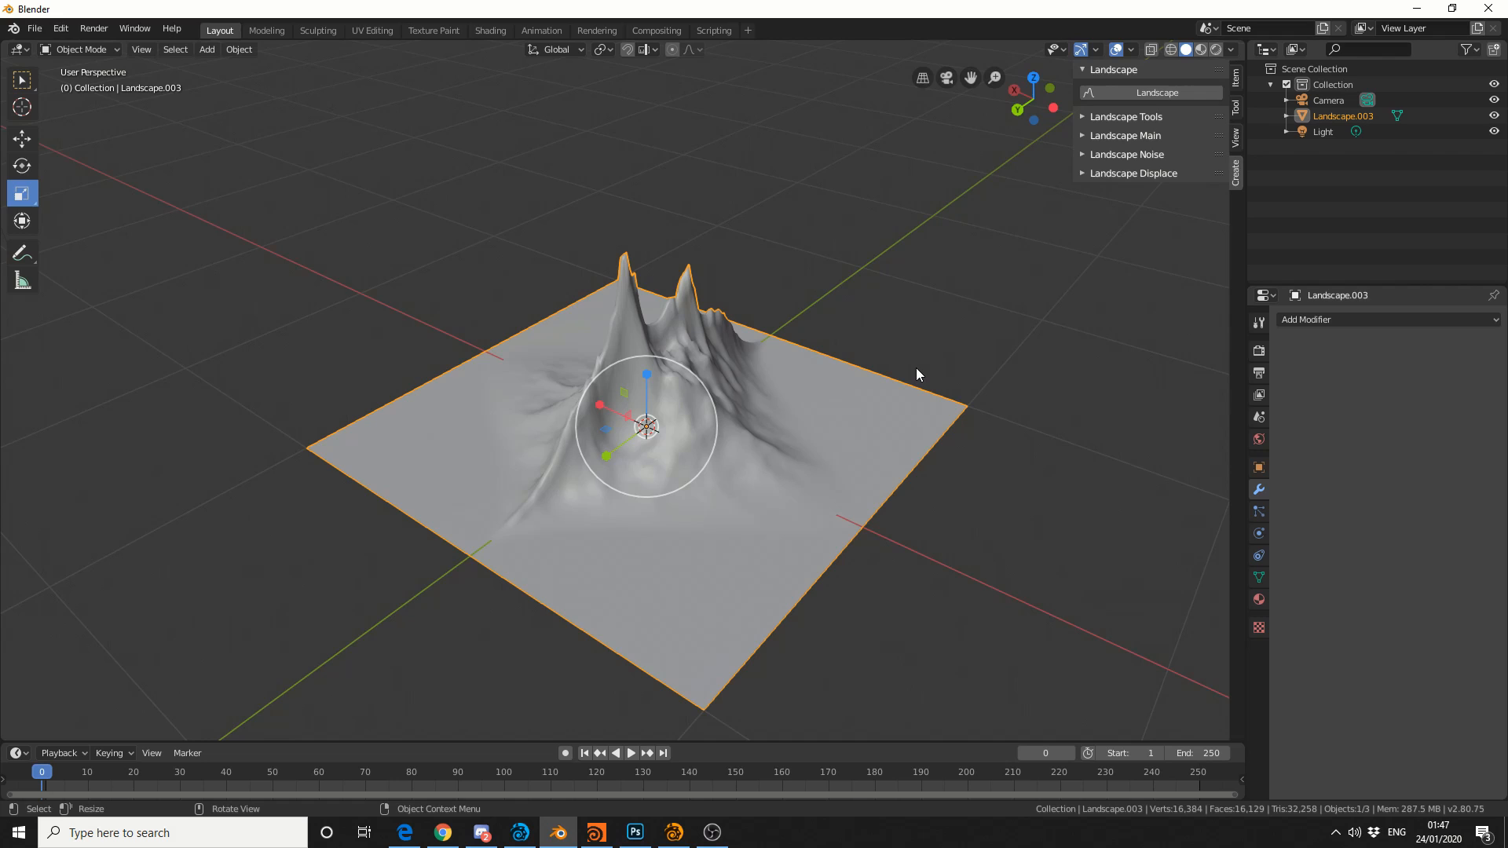
pyautogui.moveTo(1128, 528)
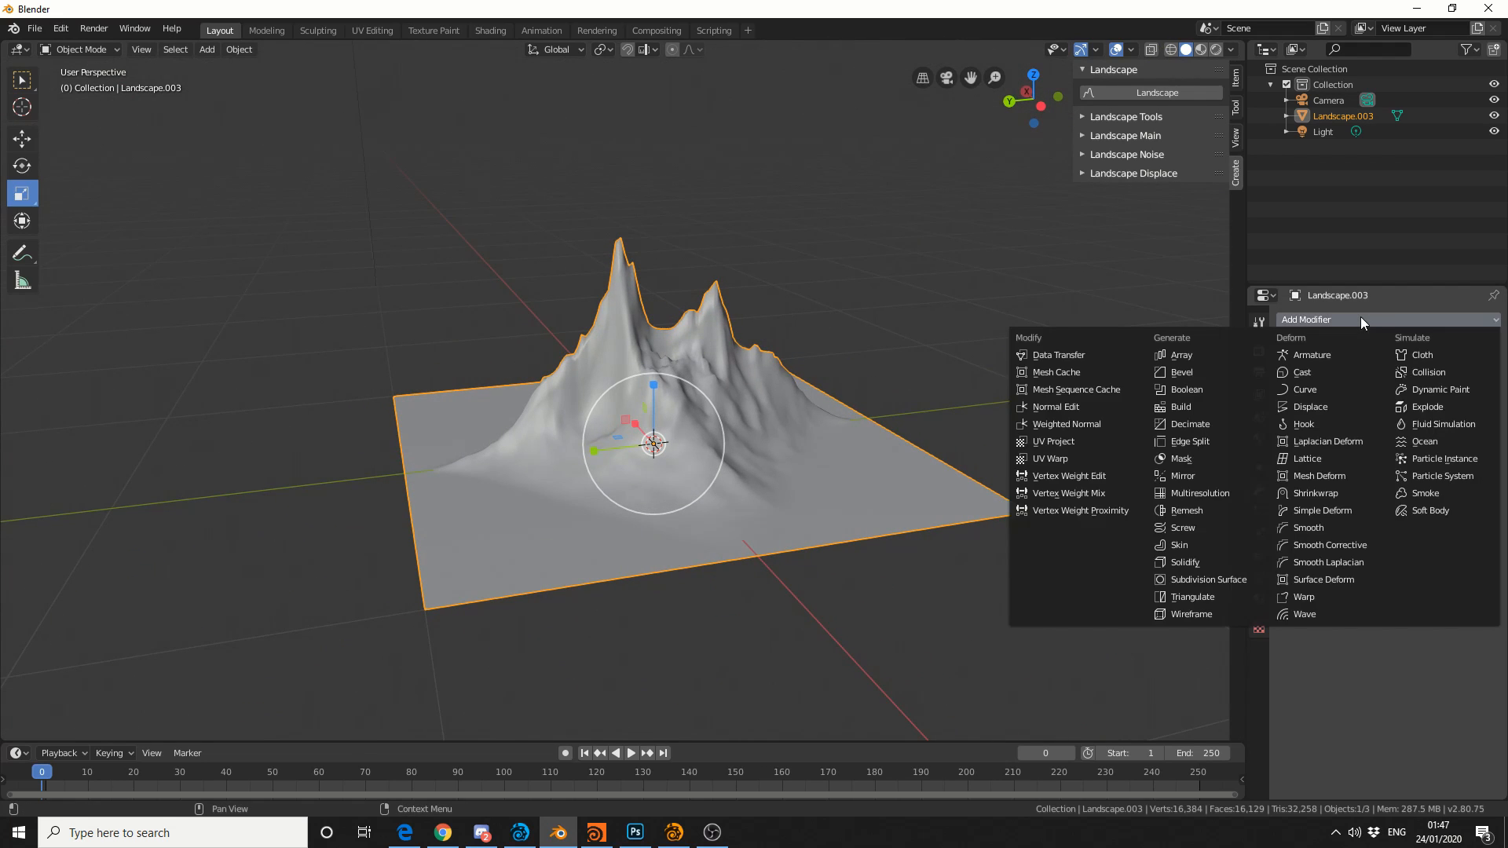
# - Add a Simple Deform modifier in Stretch mode with factor -0.775
pyautogui.click(1323, 511)
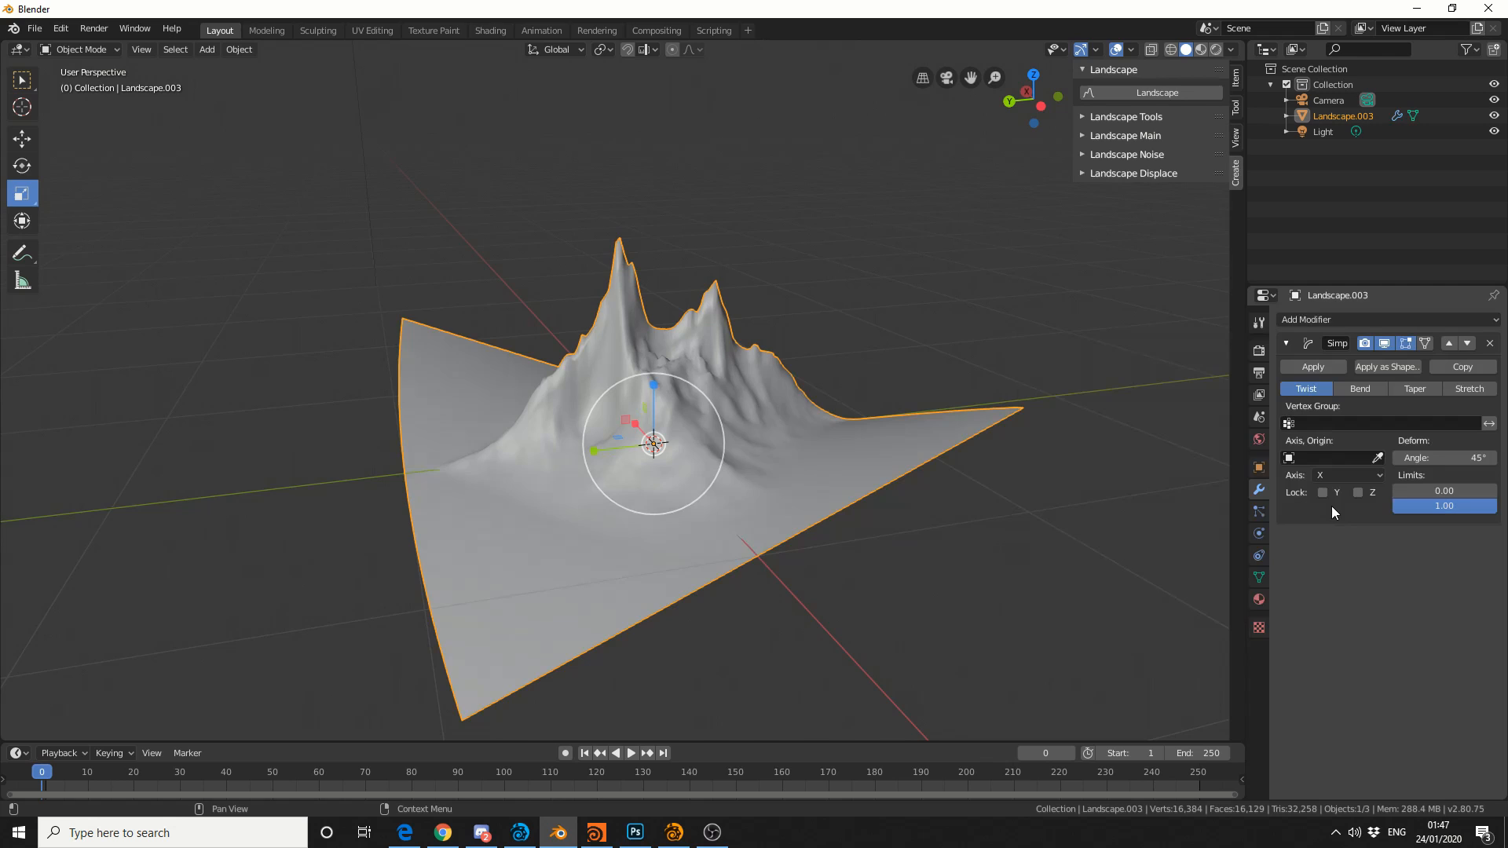
pyautogui.click(1469, 390)
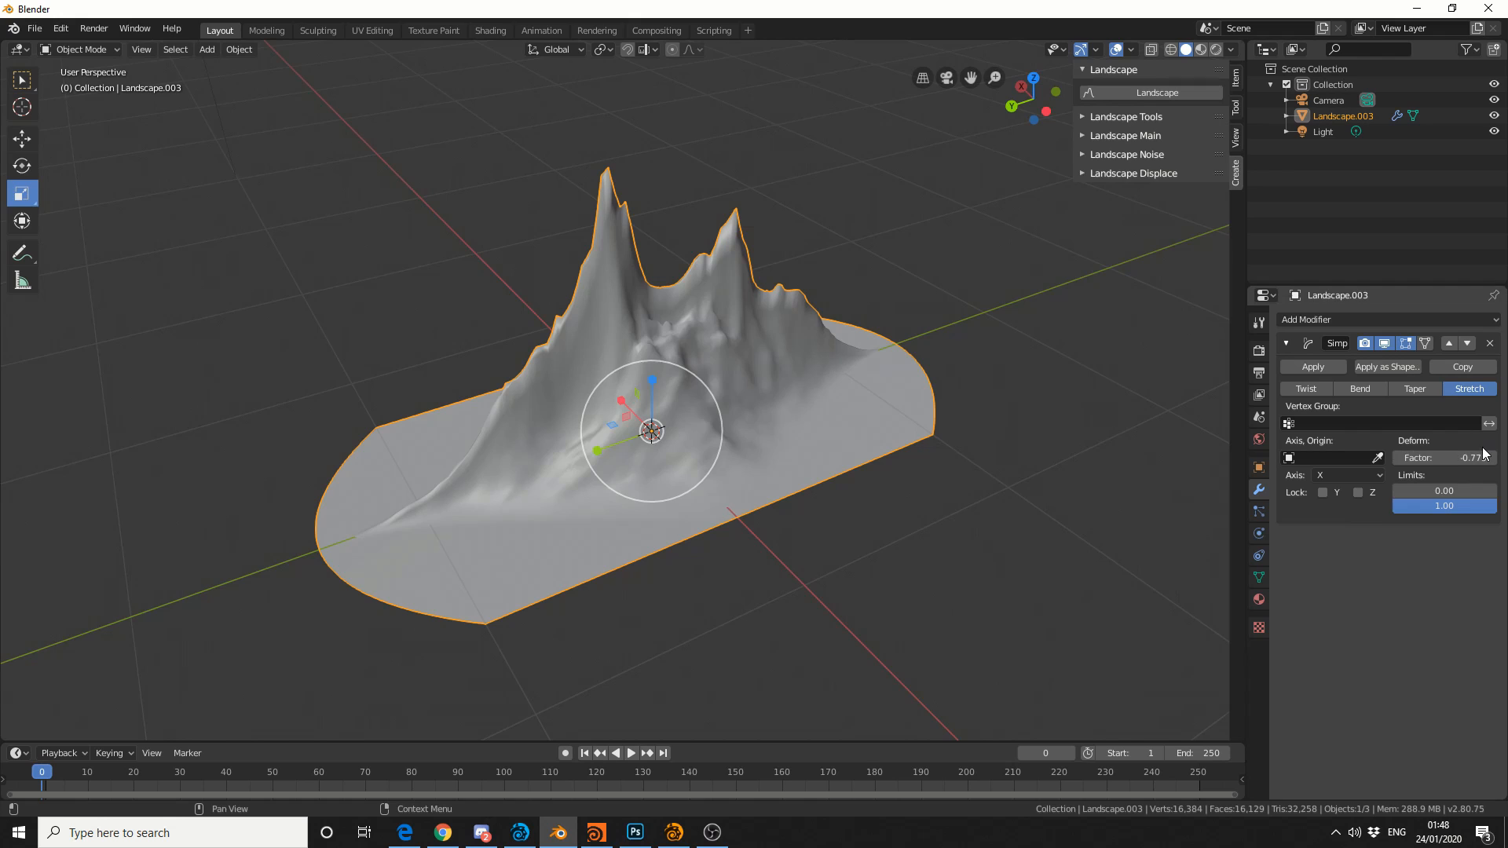
pyautogui.moveTo(1466, 459)
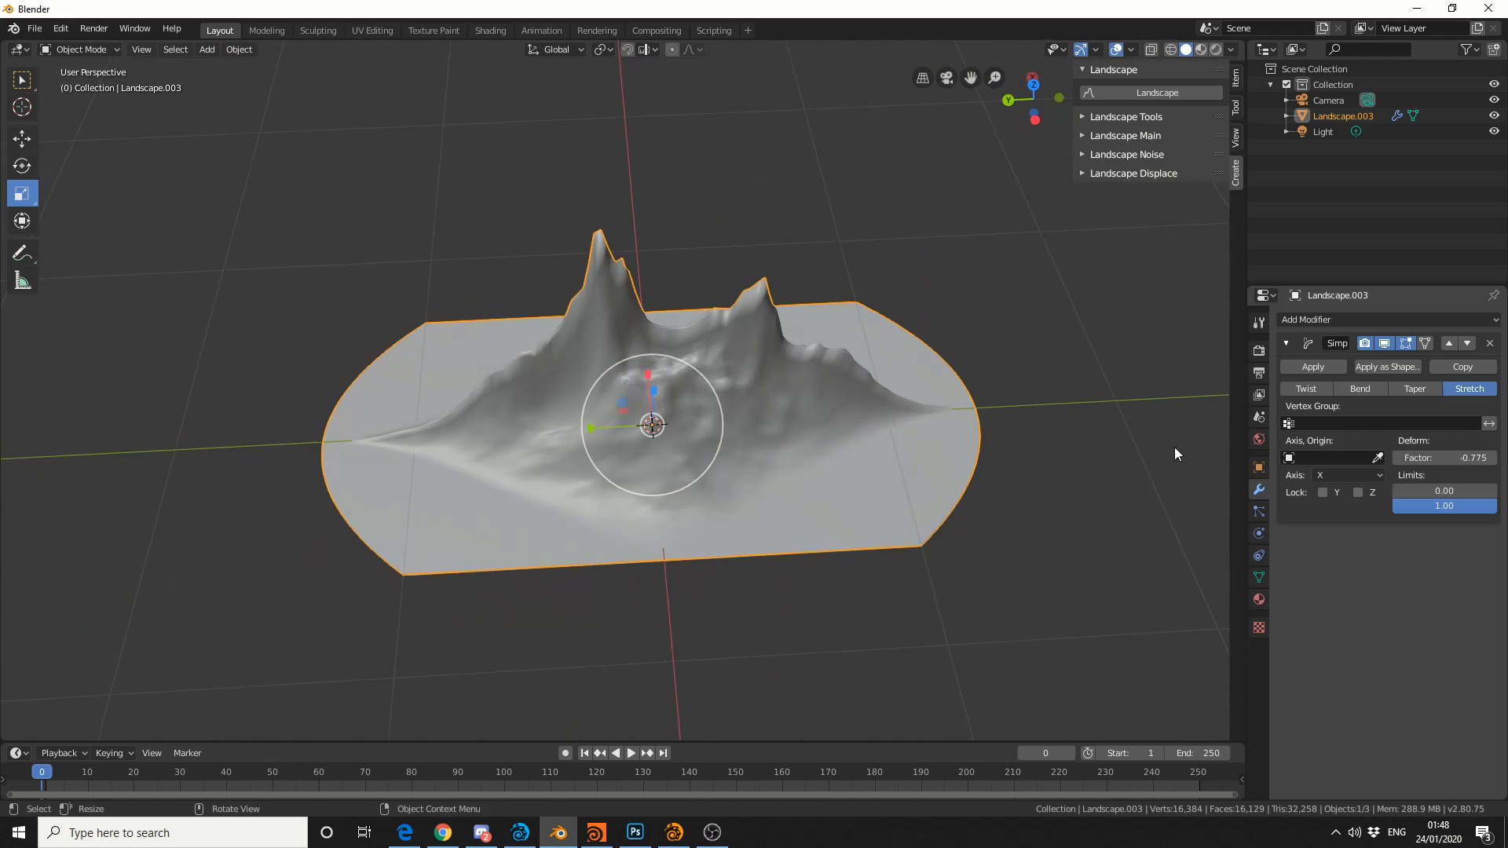
pyautogui.click(1336, 320)
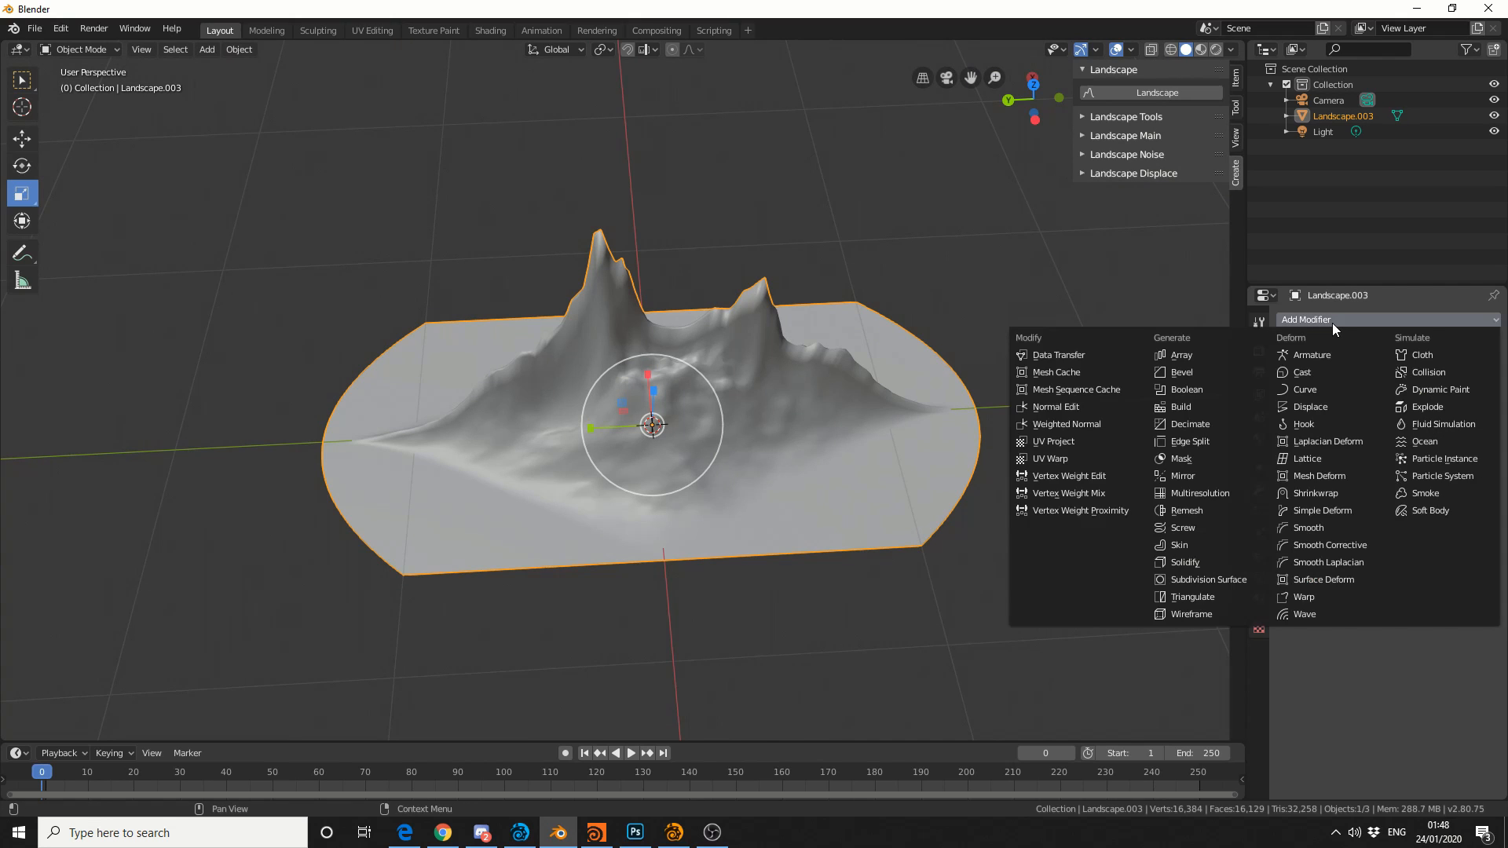
# - Add a second Simple Deform in Bend mode with a 175° angle to curl the terrain
pyautogui.click(1311, 510)
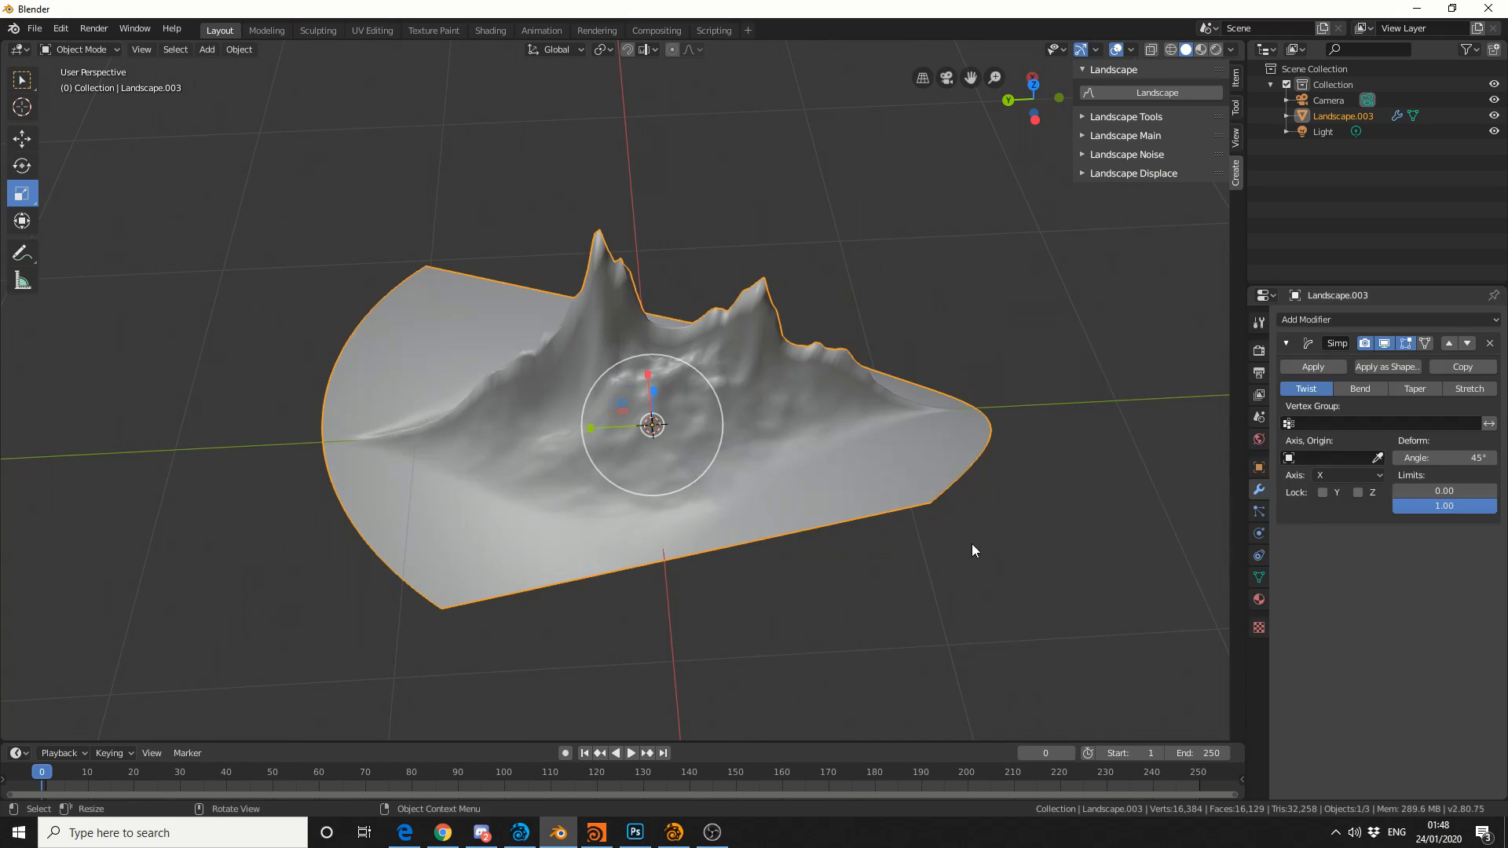
pyautogui.click(1359, 389)
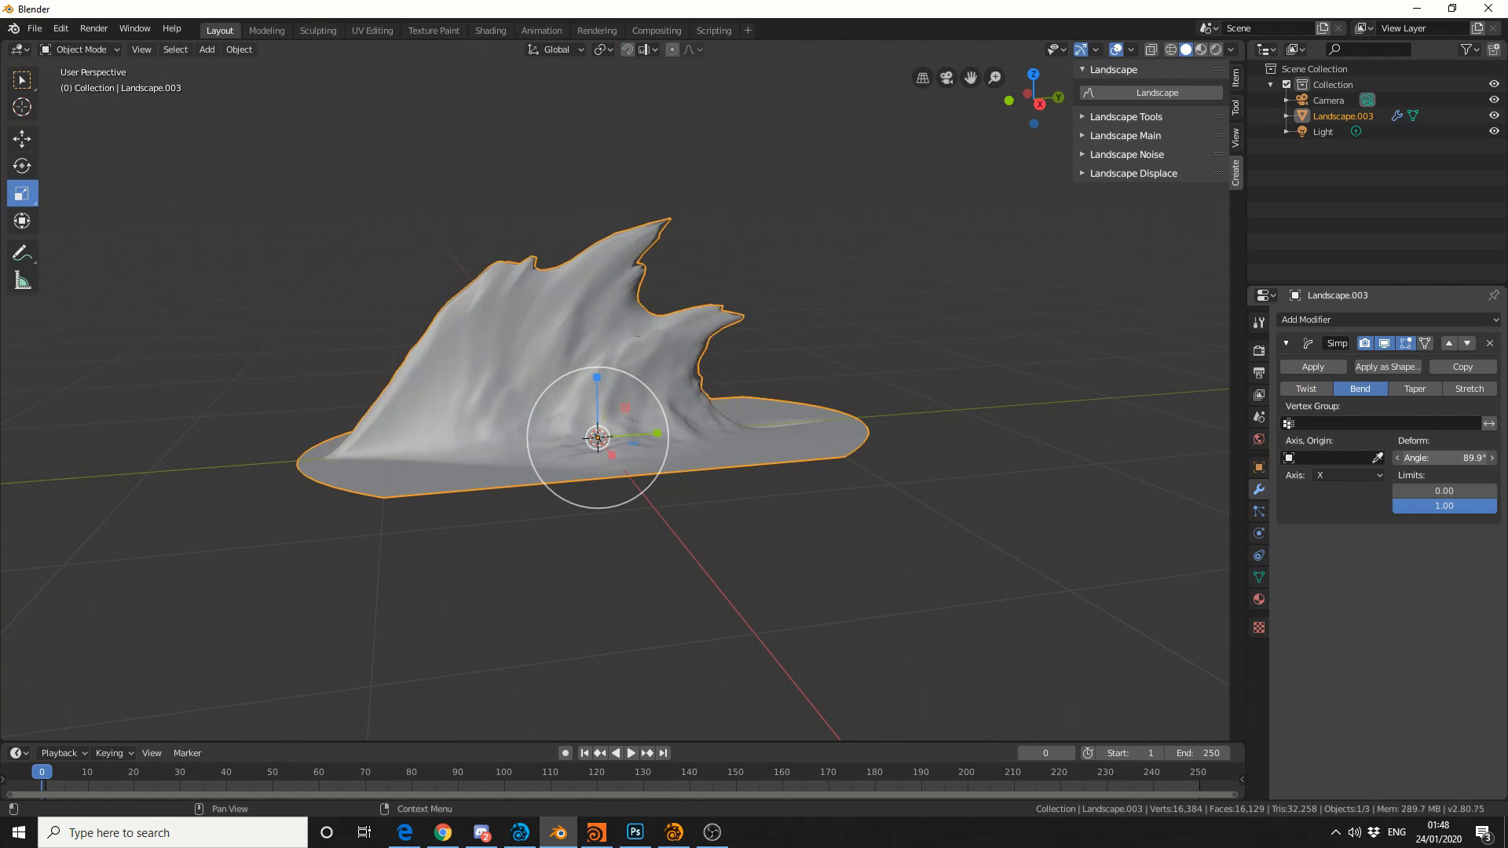
pyautogui.moveTo(1443, 457); pyautogui.dragTo(1452, 457)
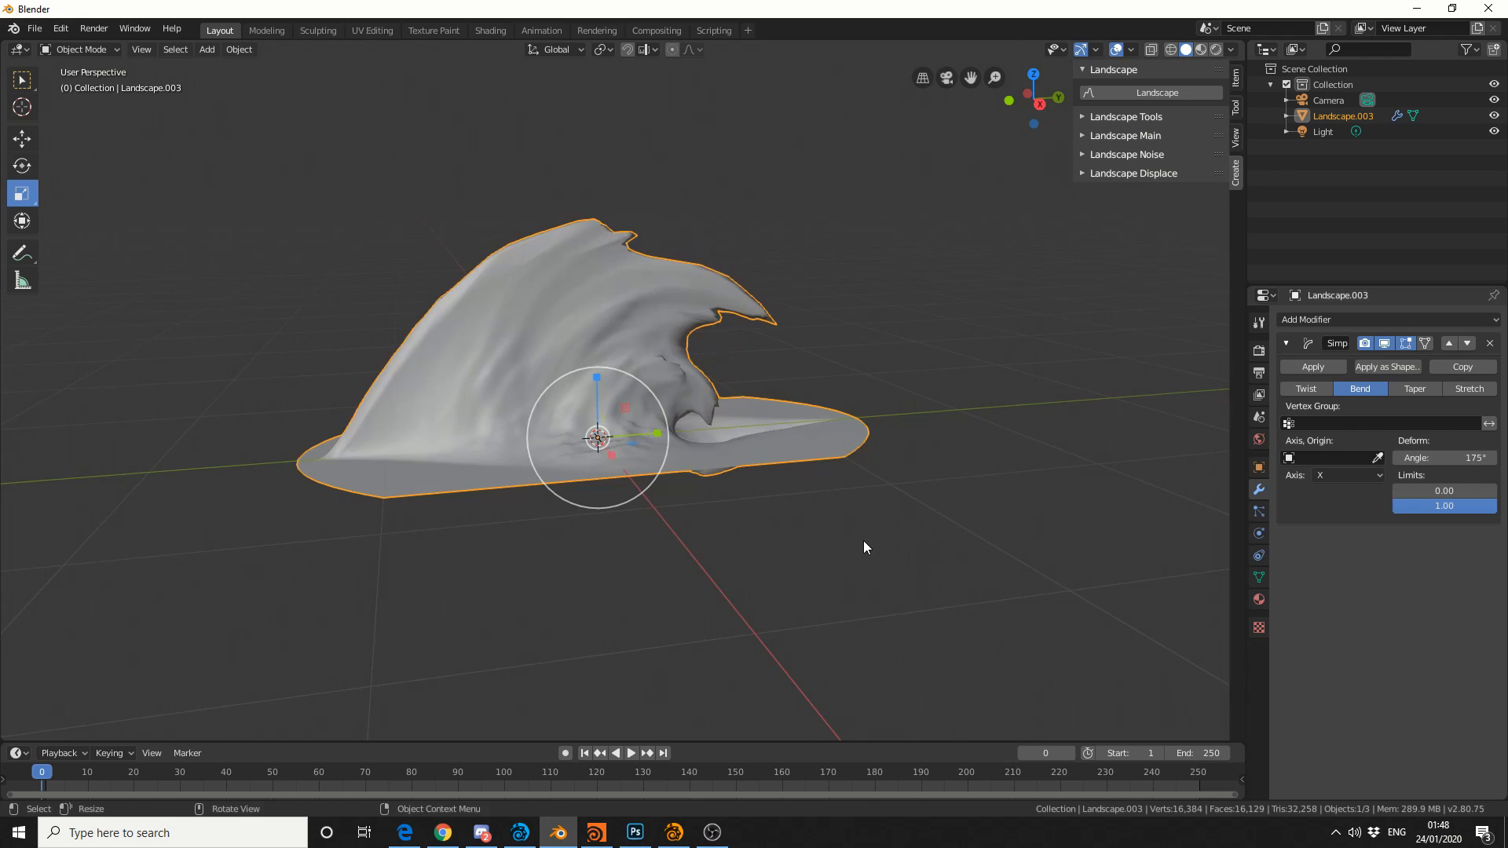
pyautogui.press('s')
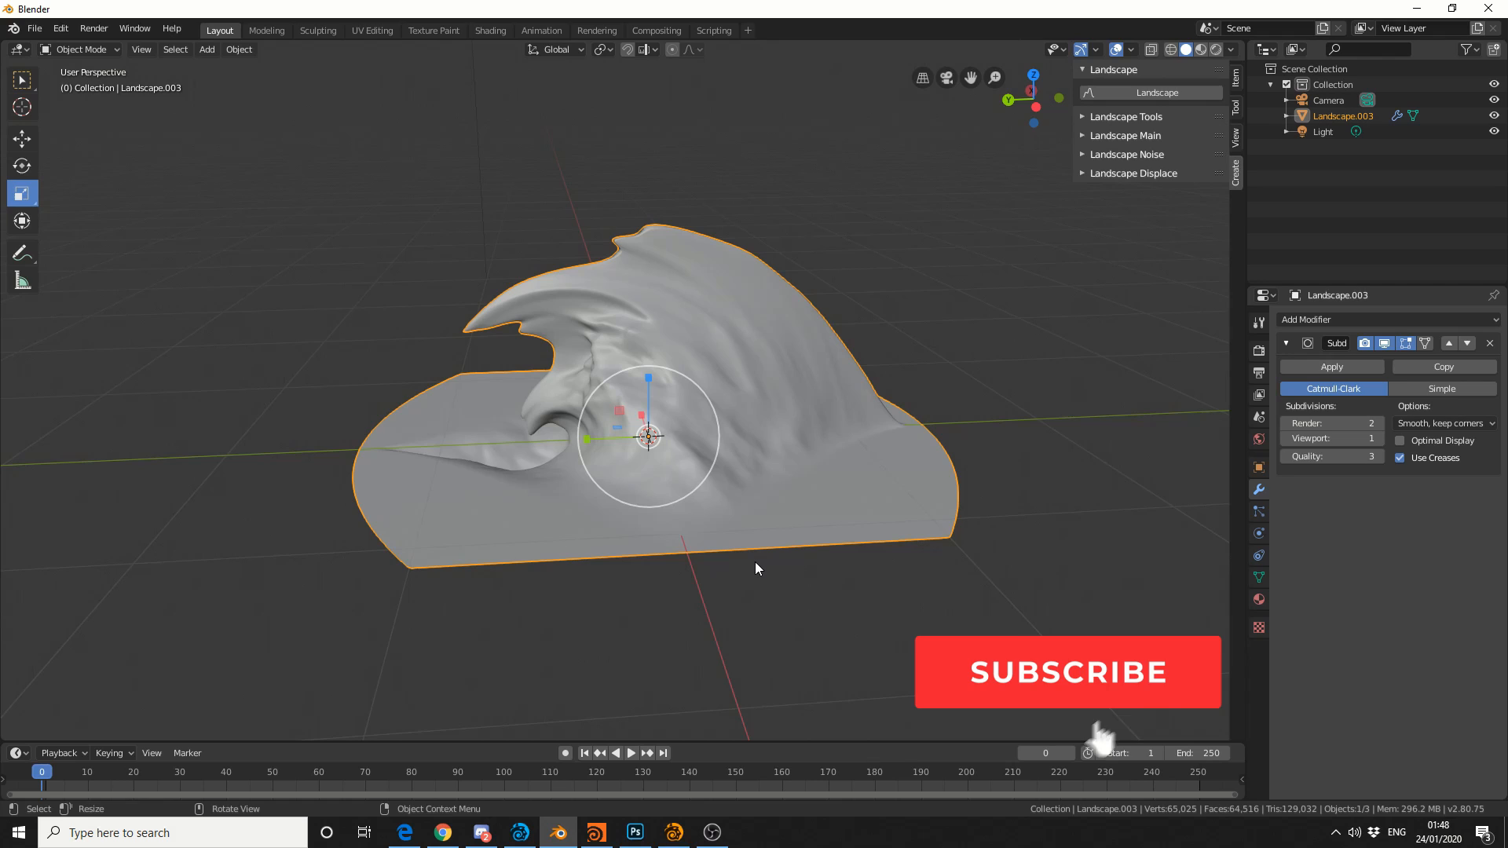
# - Add a Catmull-Clark Subdivision Surface with viewport level 1 and render level 2
pyautogui.click(1068, 673)
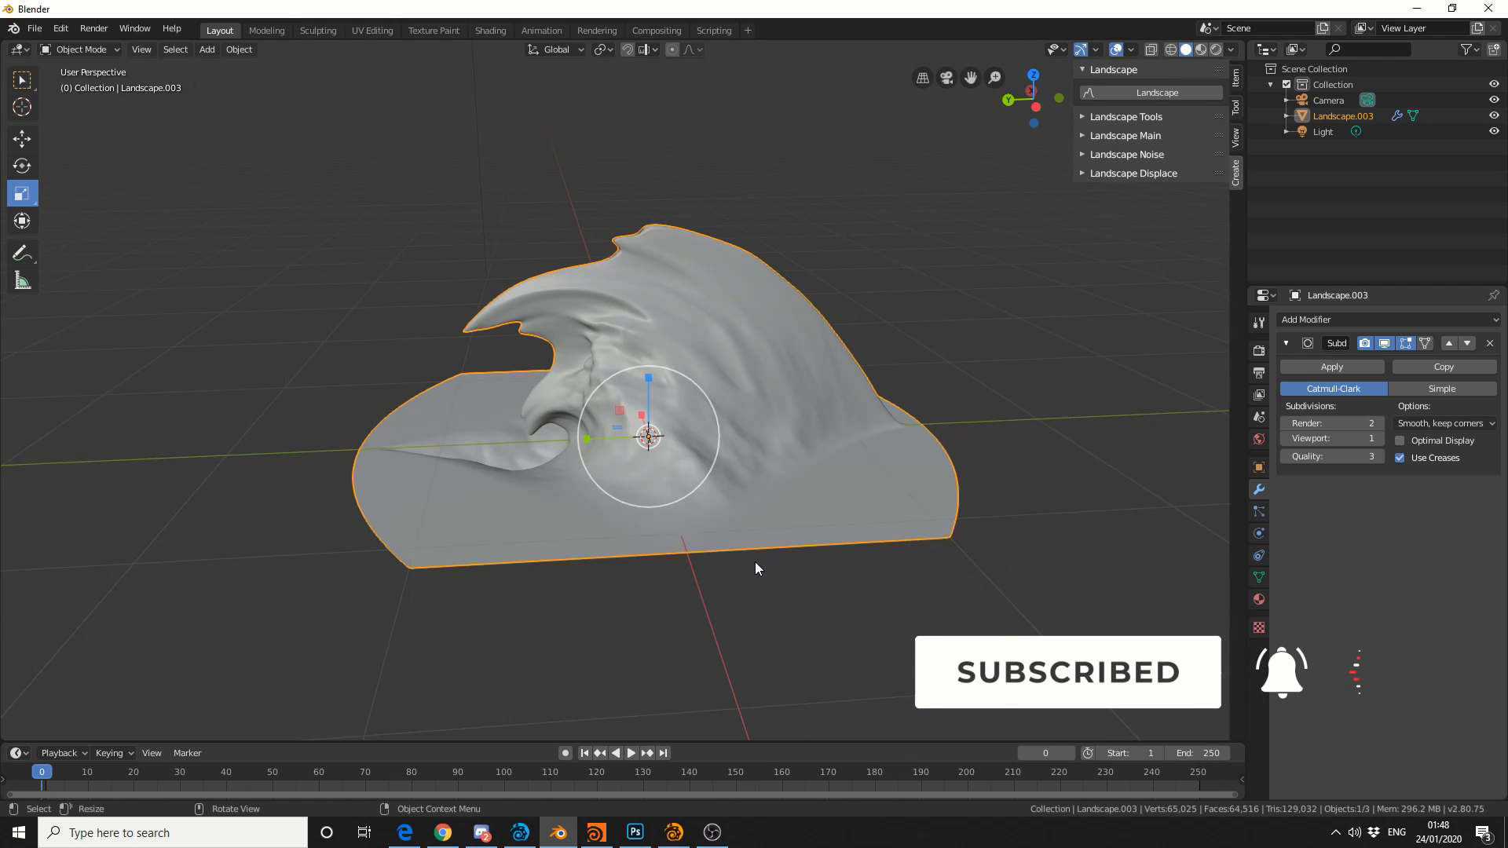